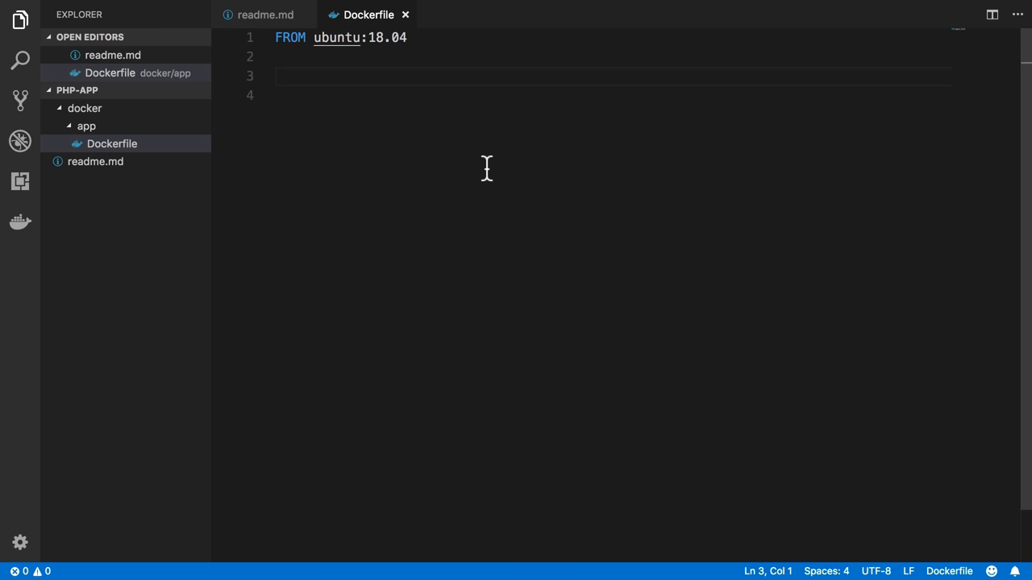
Add LABEL maintainer="Chris Fidao" below FROM, then the ENV noninteractive and RUN install instructions.
type("LABEL maintainer=\"Chris Fidao\"")
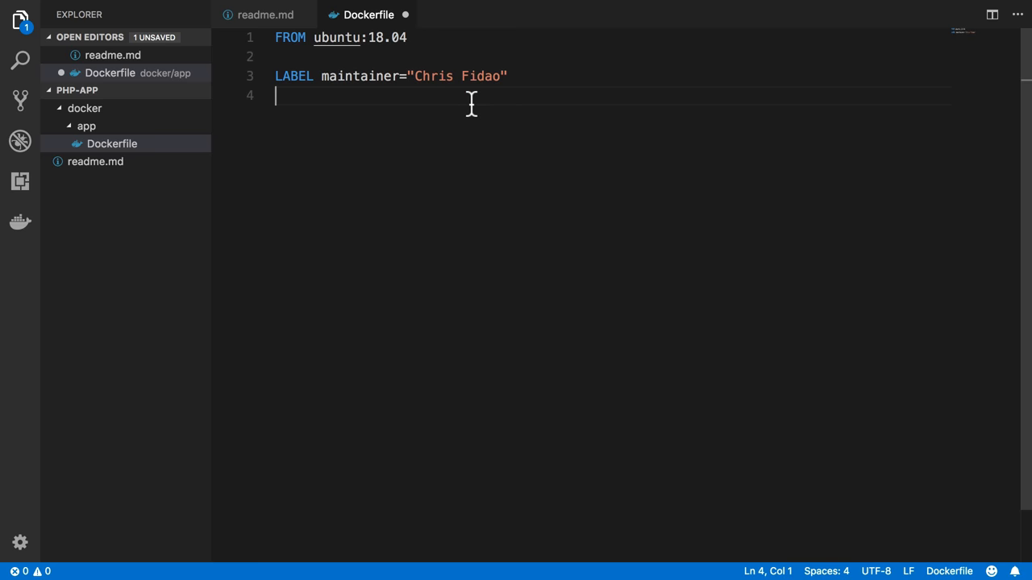
key("Enter")
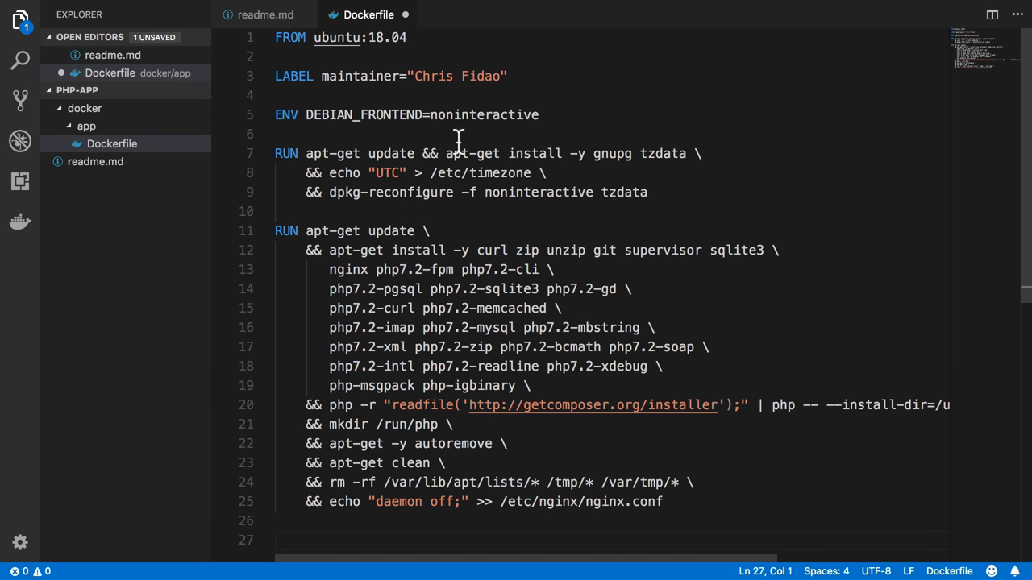
double_click(286, 115)
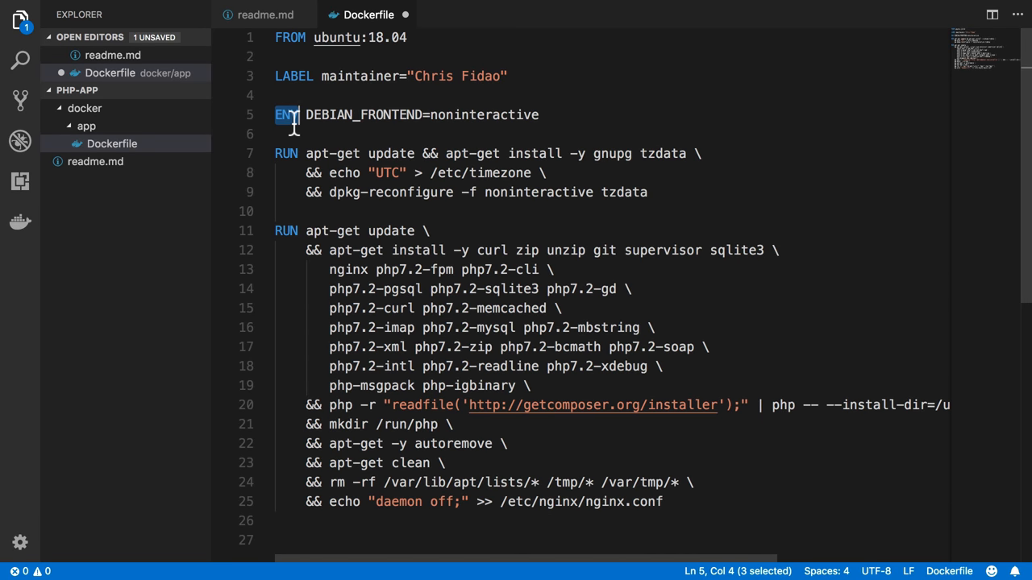
double_click(483, 114)
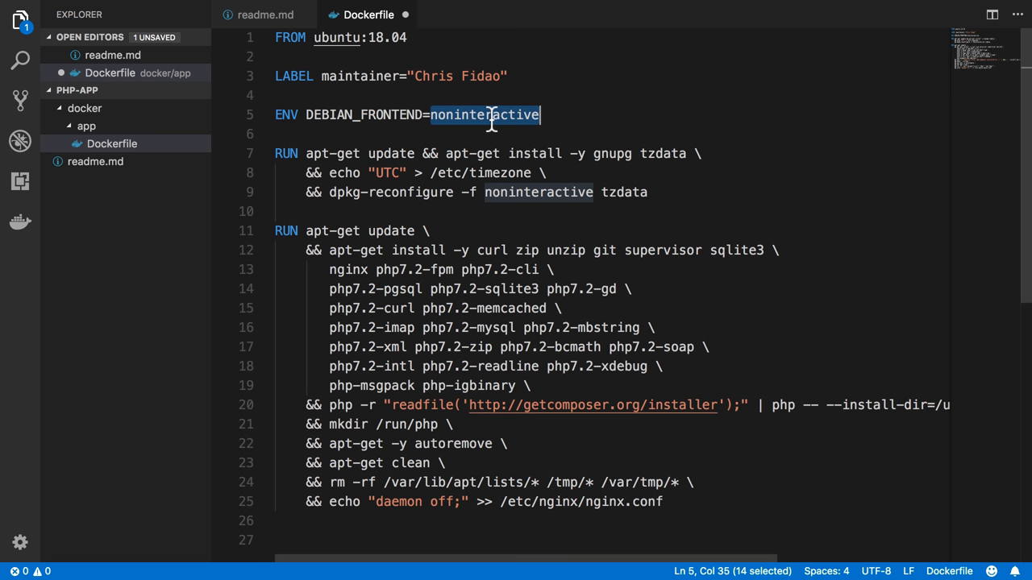
mouse_move(303, 115)
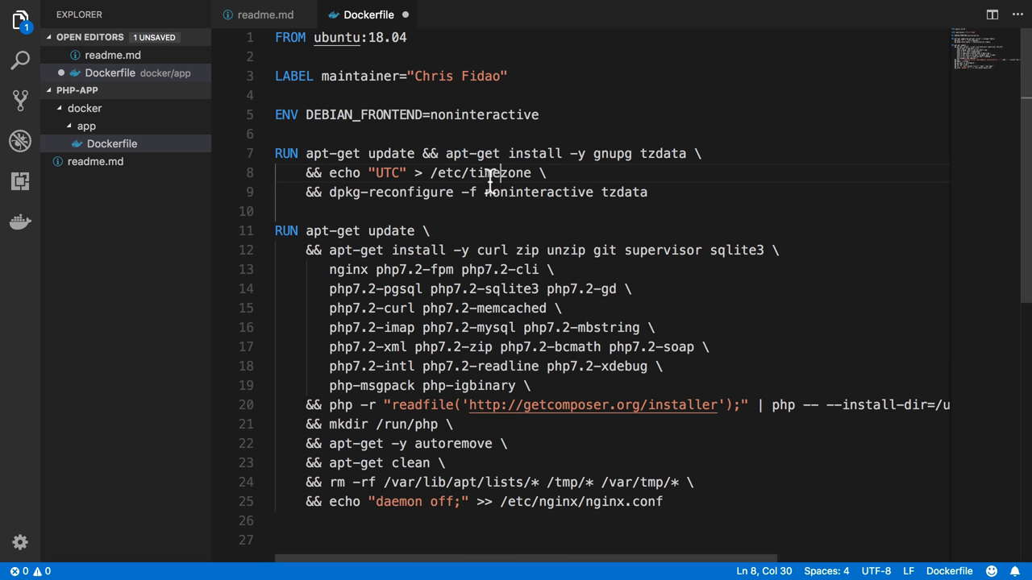
left_click(380, 153)
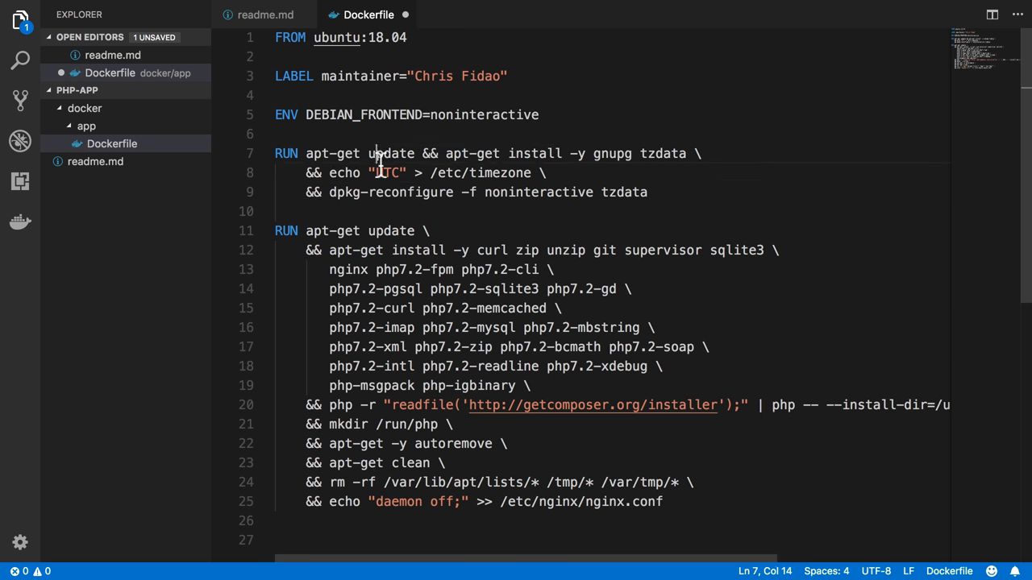
left_click_drag(383, 231, 387, 250)
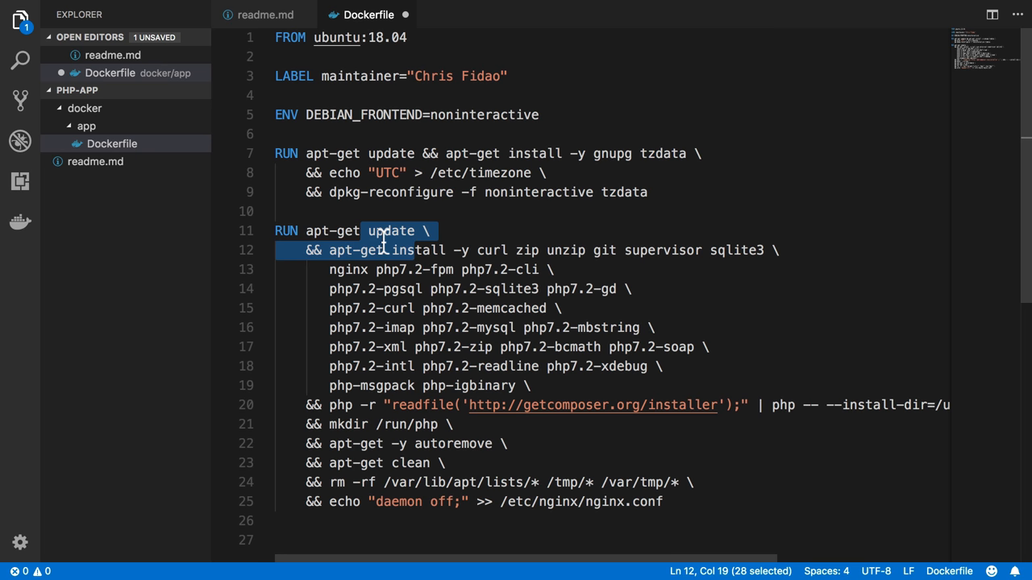
left_click(354, 153)
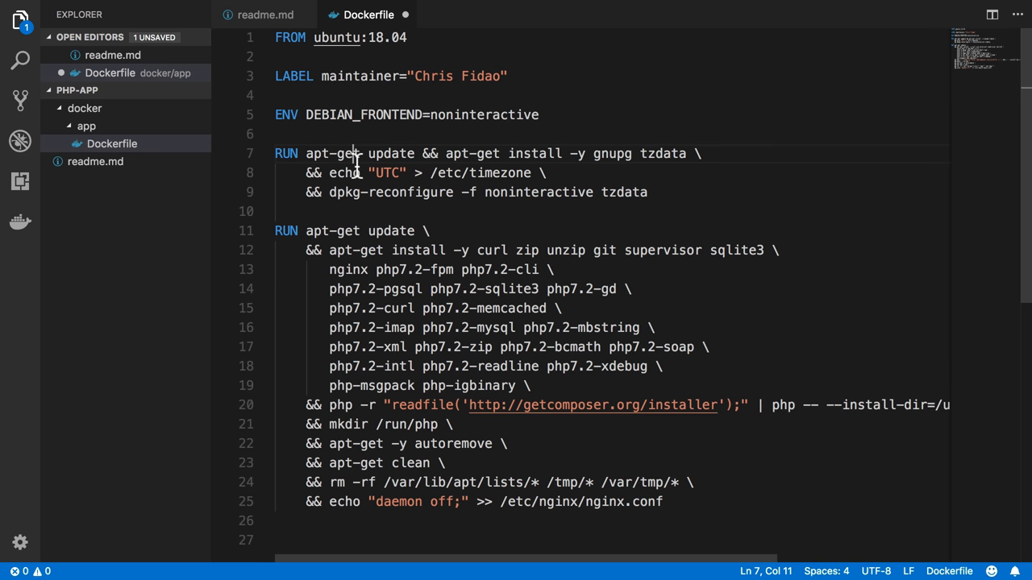
mouse_move(371, 96)
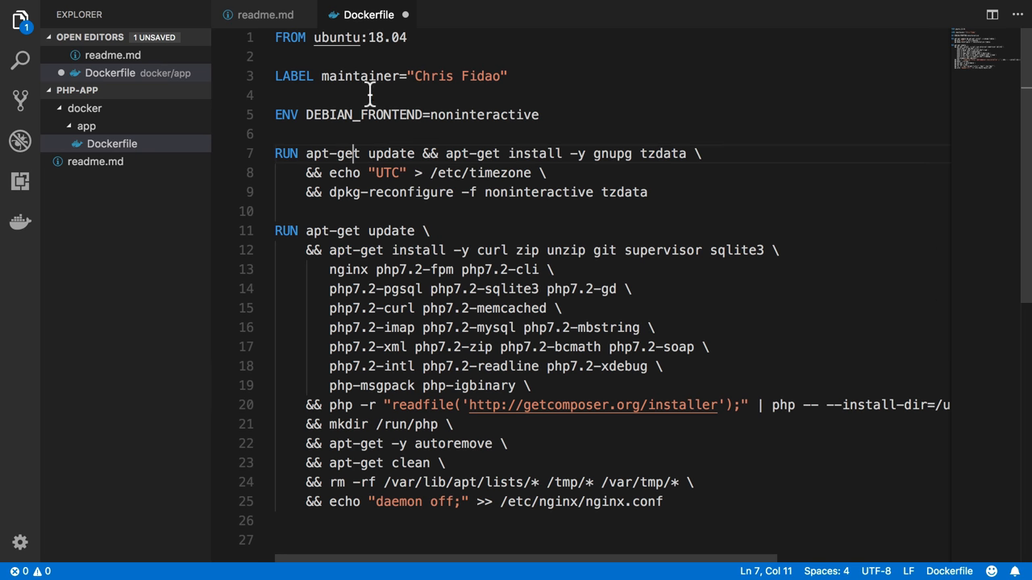
double_click(388, 37)
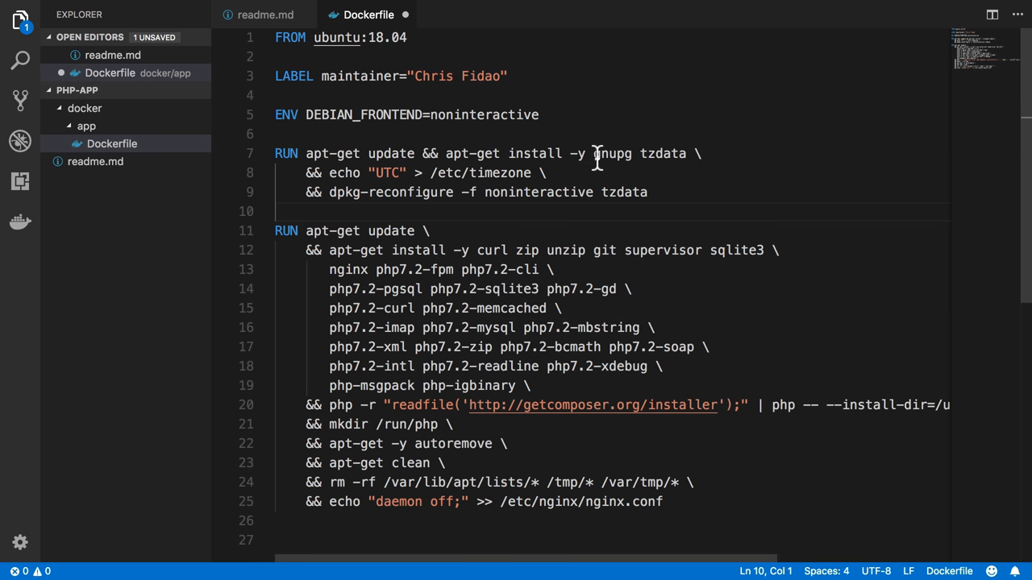
double_click(611, 153)
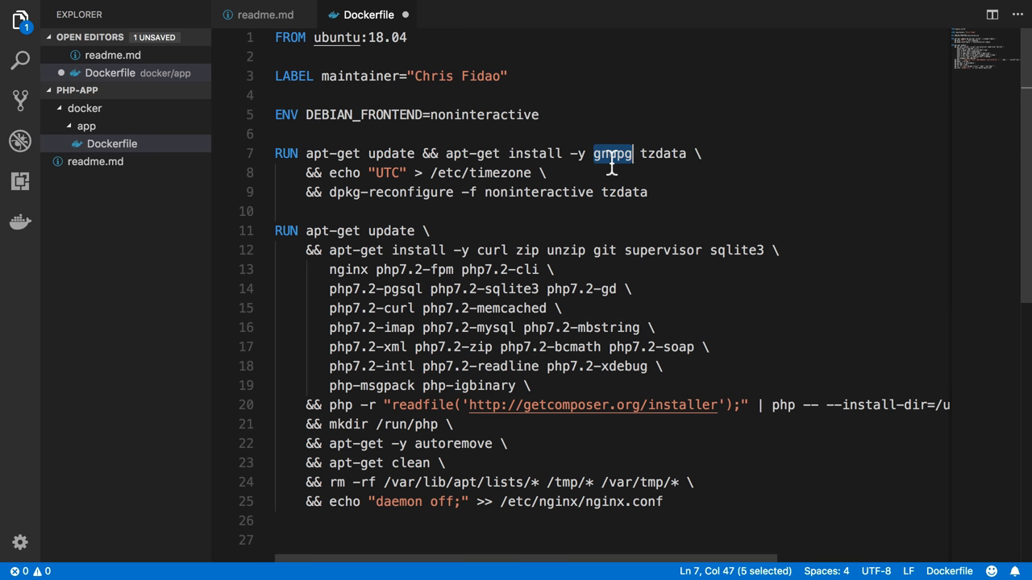
type("gnupg")
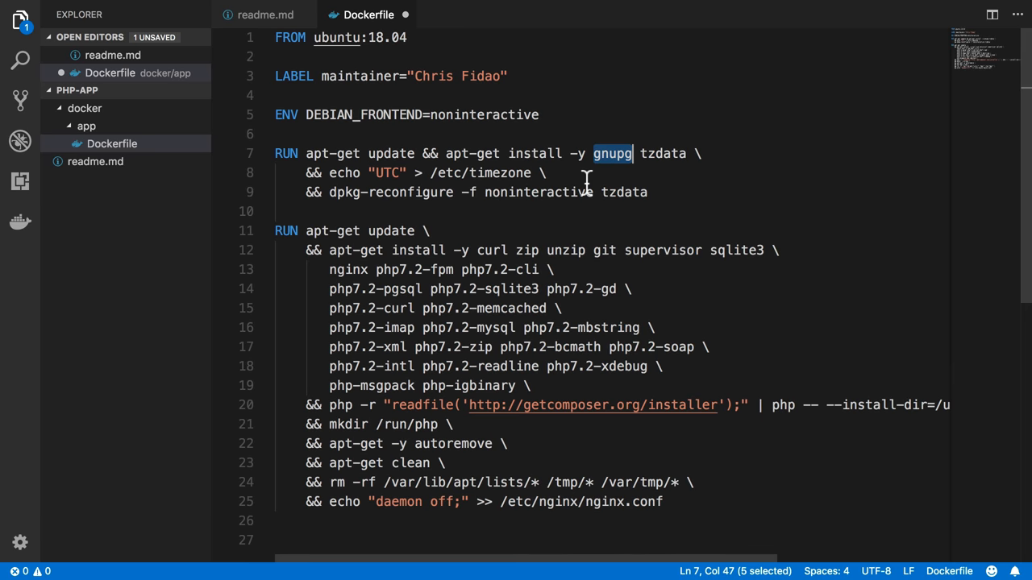
double_click(663, 153)
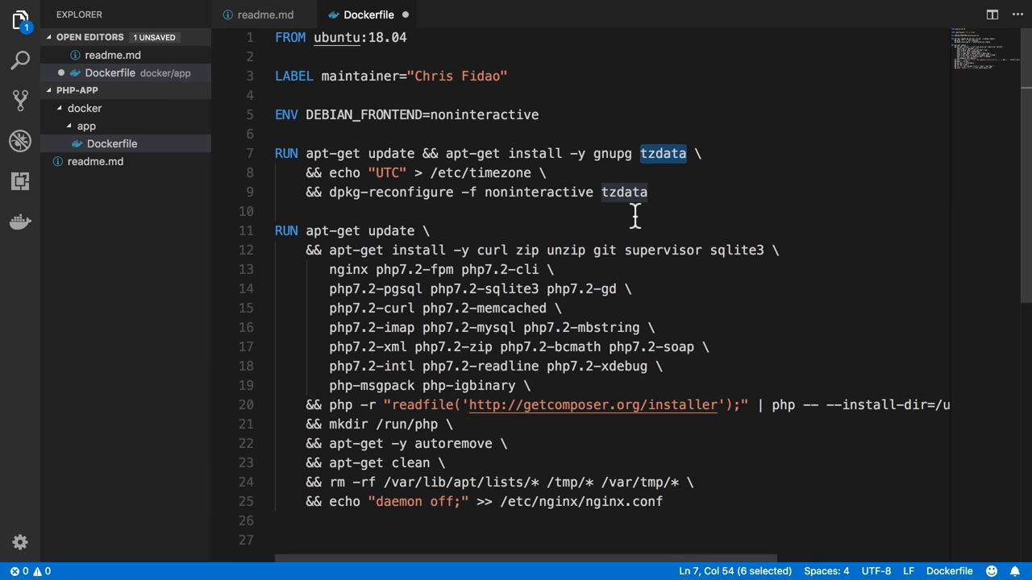
left_click(657, 192)
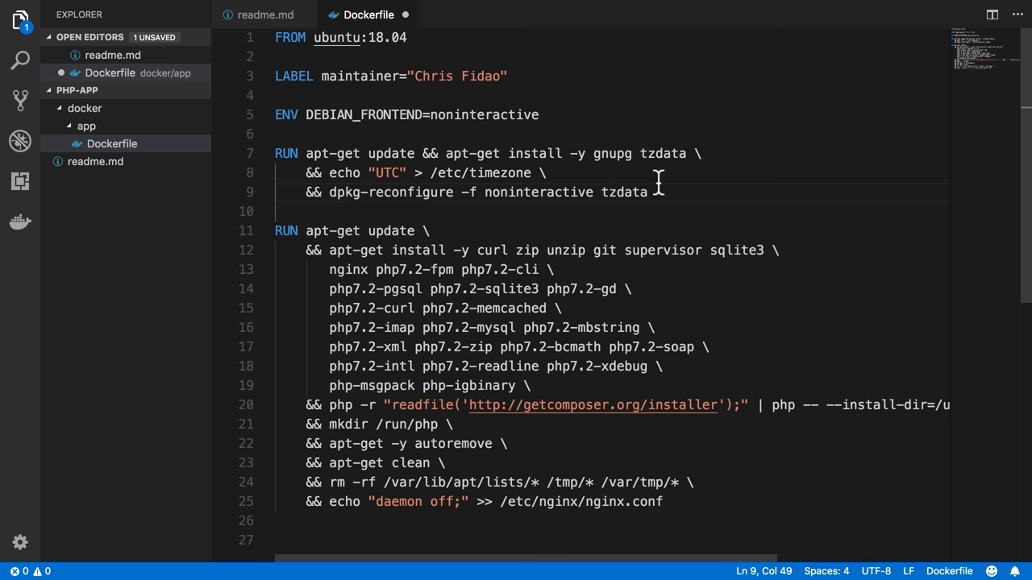
double_click(411, 192)
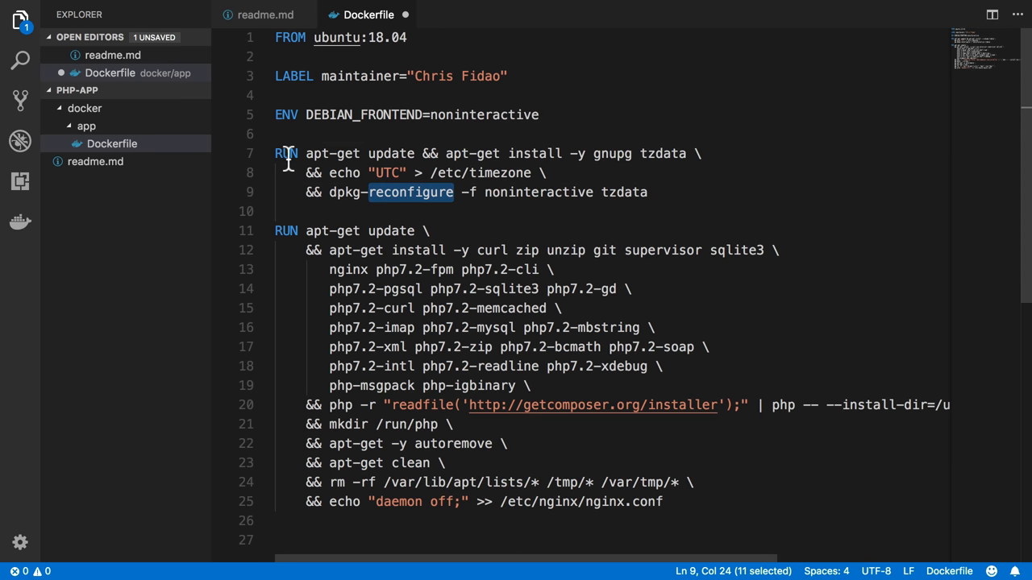
Break the timezone RUN step after 'apt-get update' so the gnupg tzdata install continues on its own line.
double_click(427, 153)
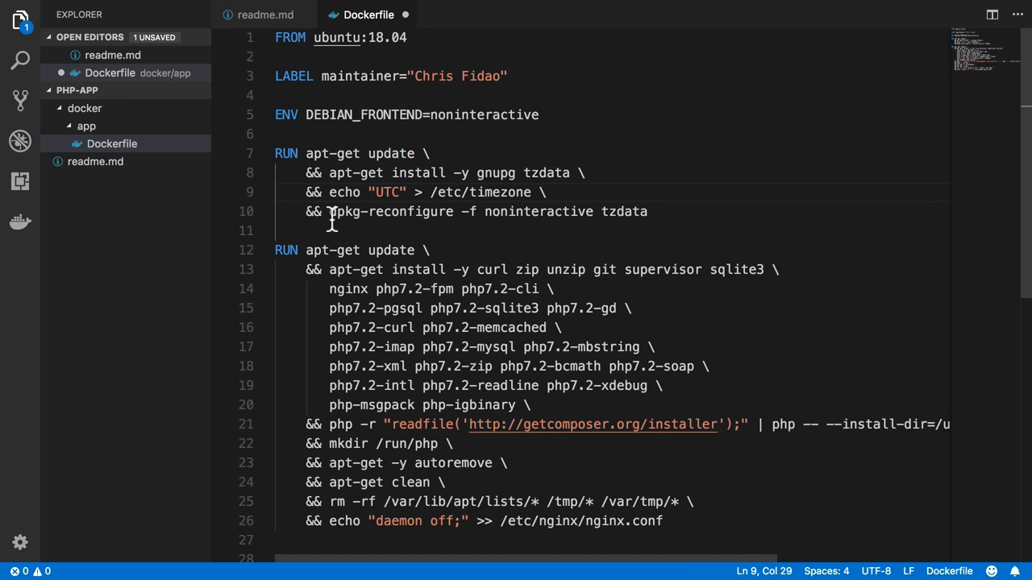
double_click(538, 211)
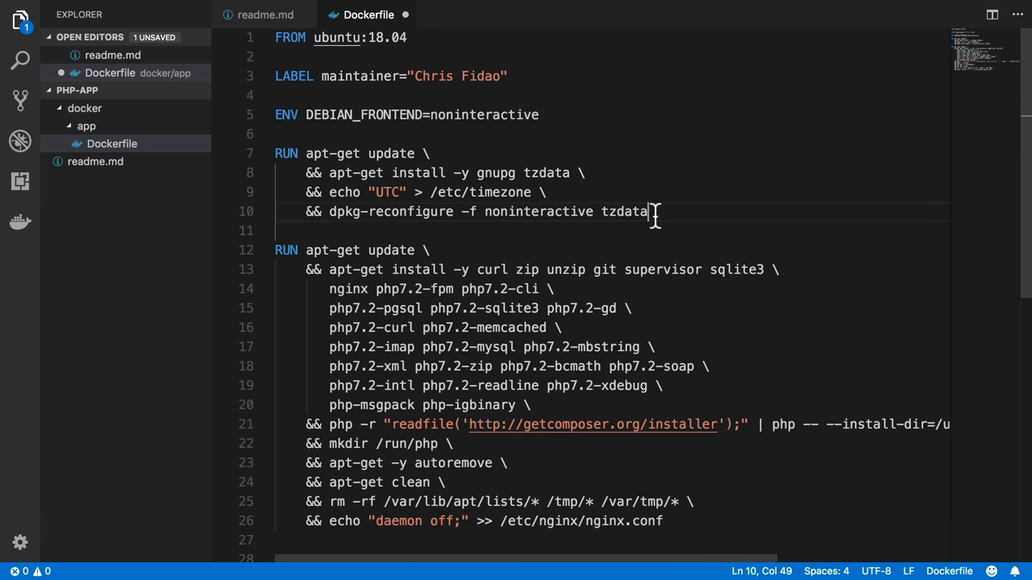
left_click(392, 192)
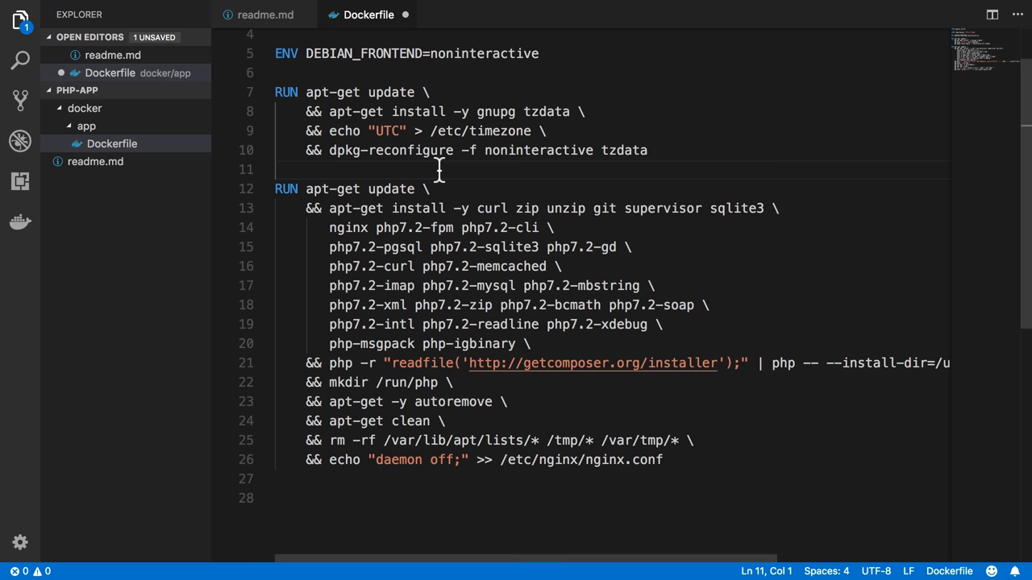
mouse_move(308, 91)
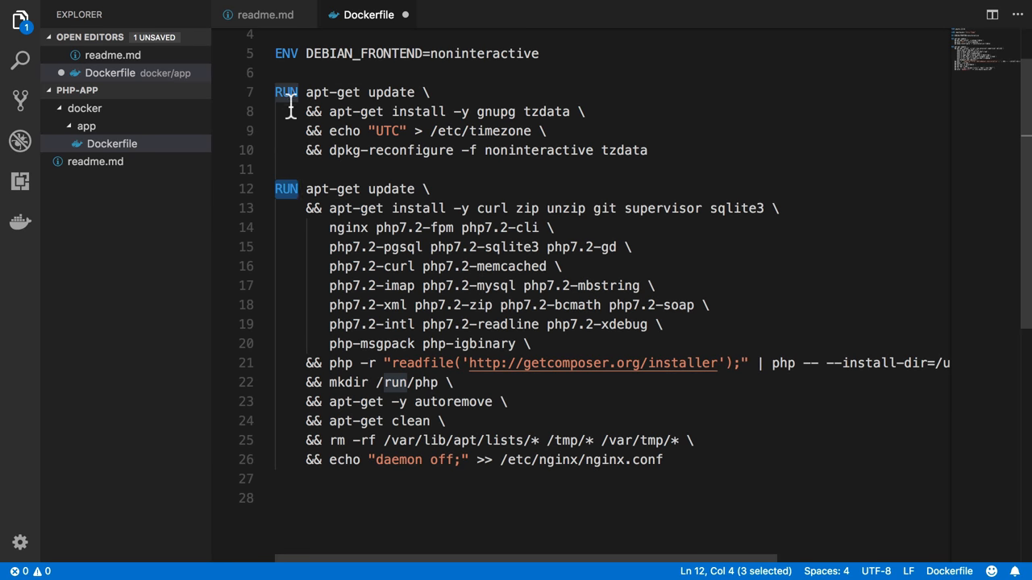
scroll("up", 3)
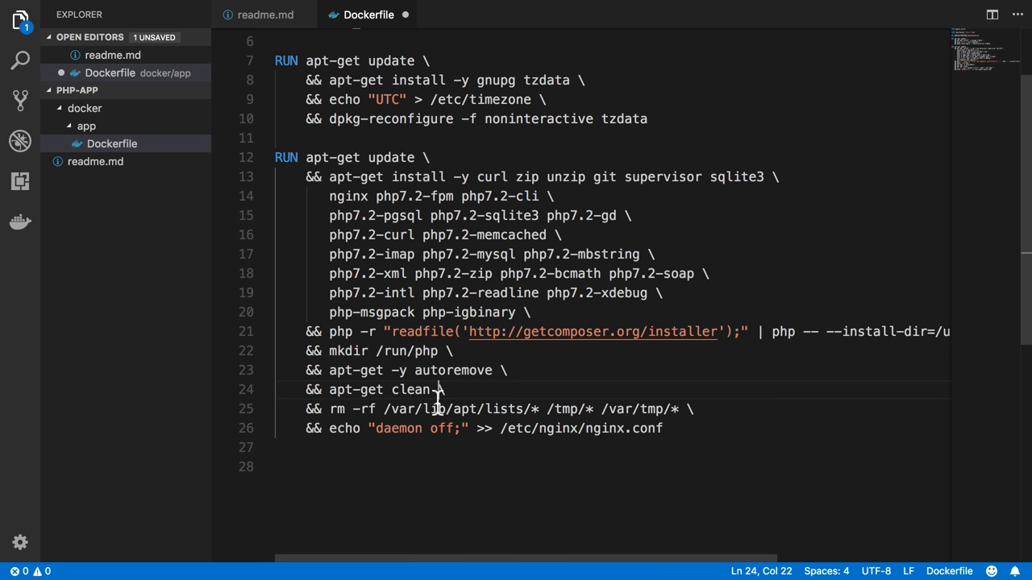
scroll("up", 3)
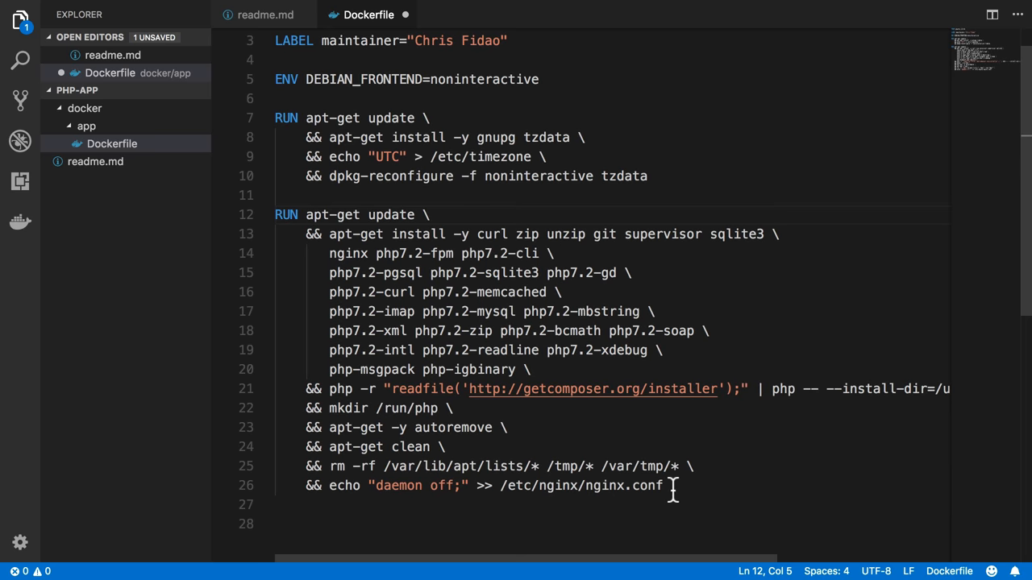
left_click(288, 214)
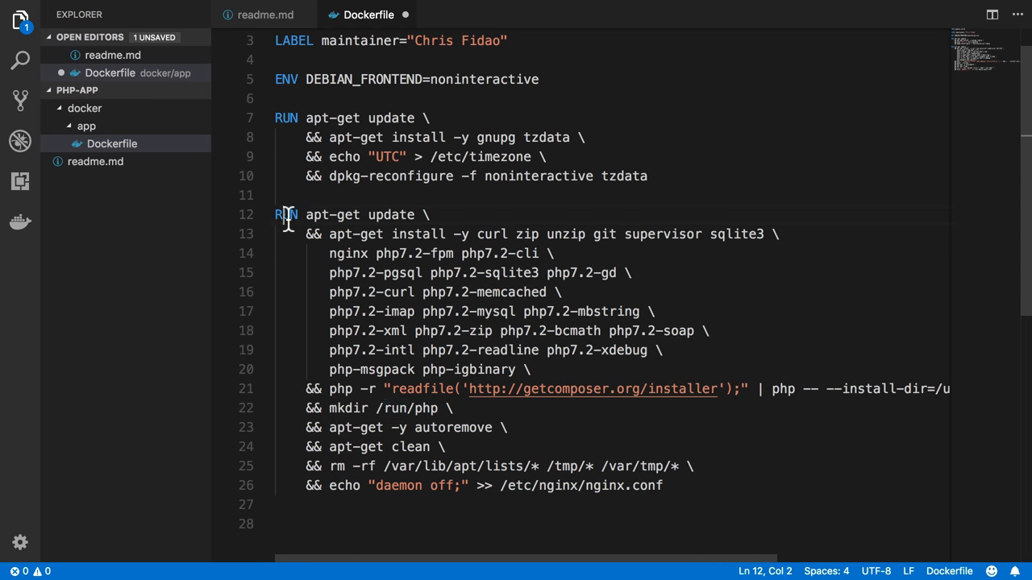
double_click(286, 215)
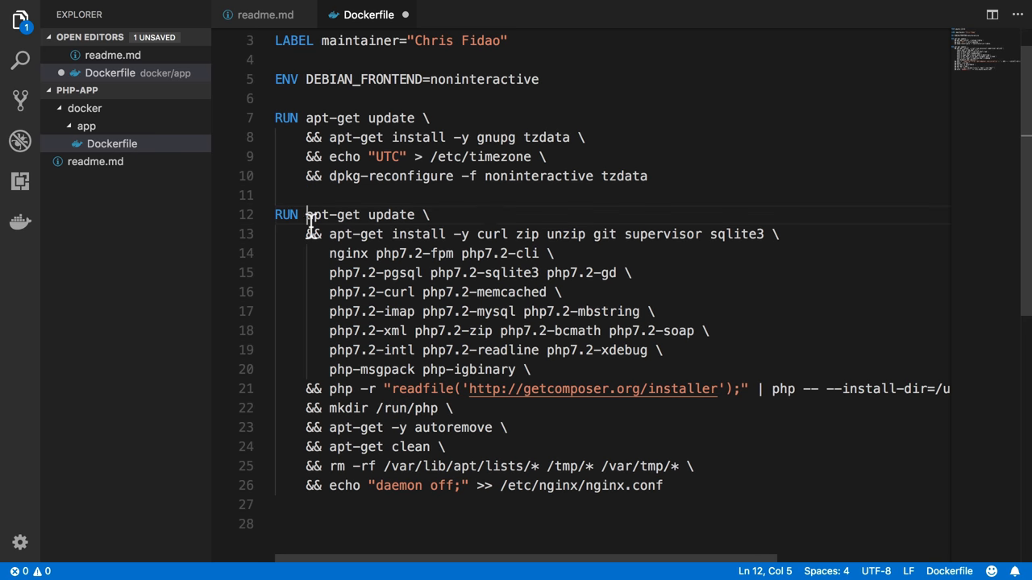
double_click(491, 233)
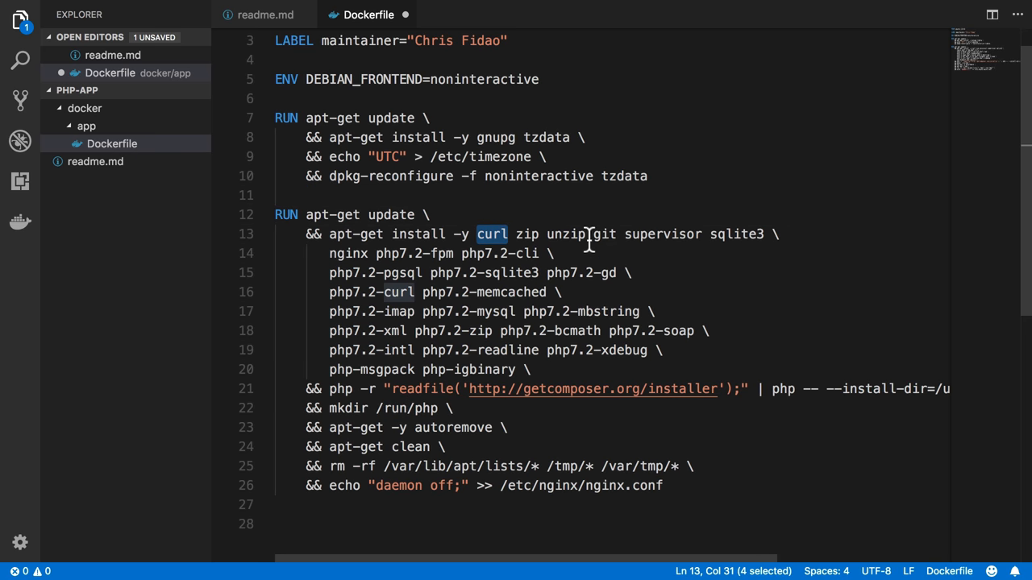
left_click_drag(477, 234, 764, 233)
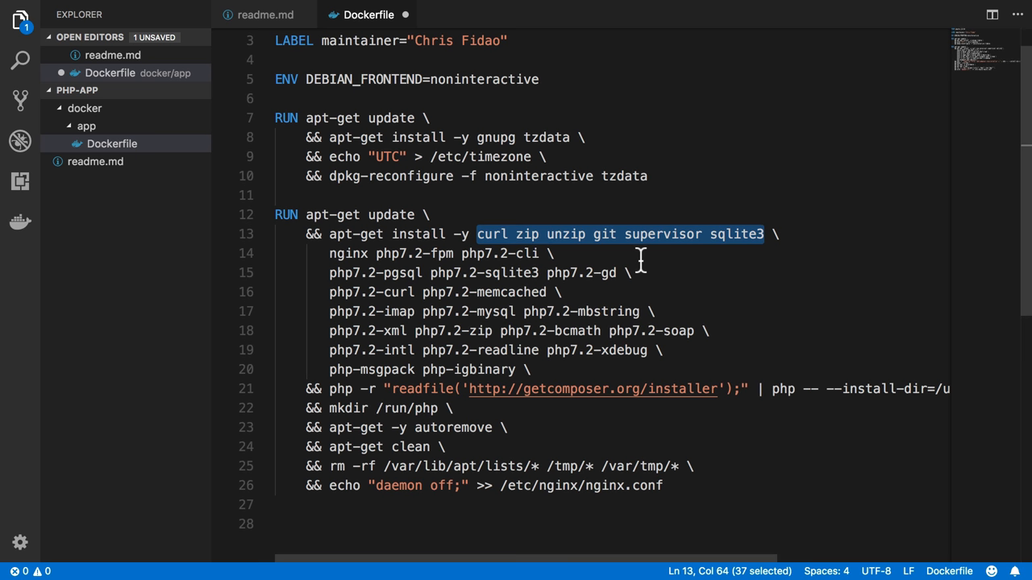
mouse_move(617, 234)
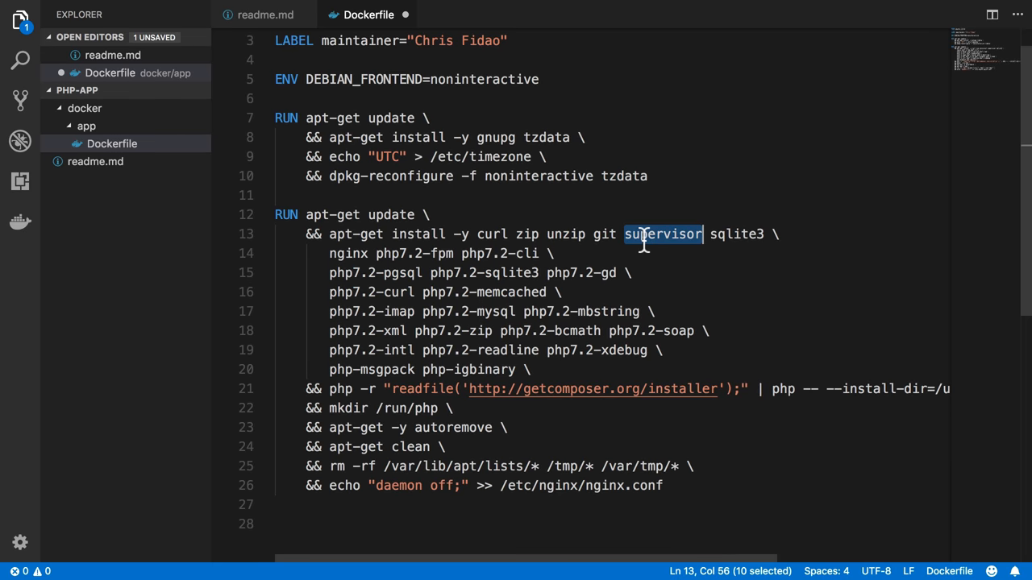
double_click(737, 233)
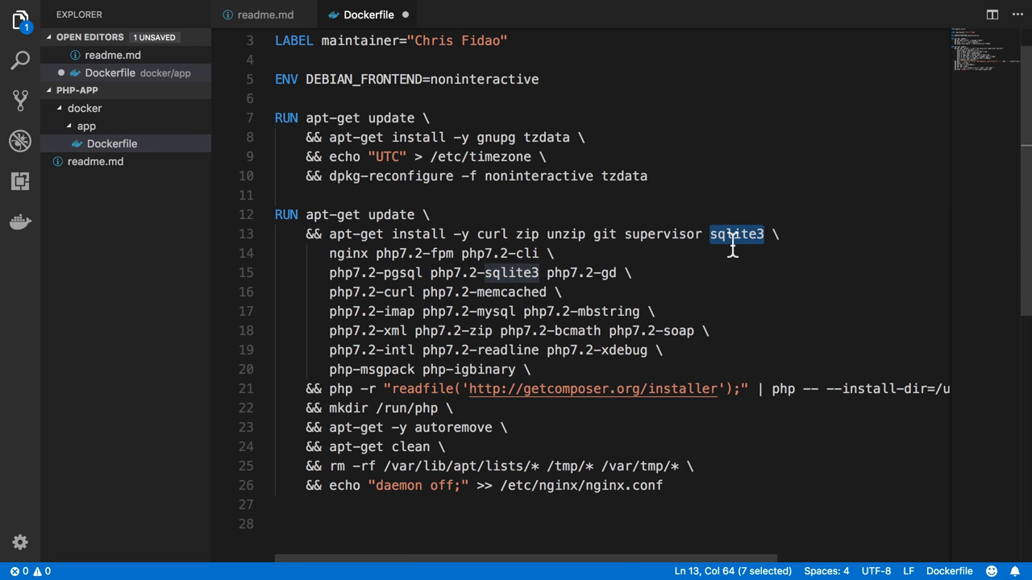
mouse_move(366, 278)
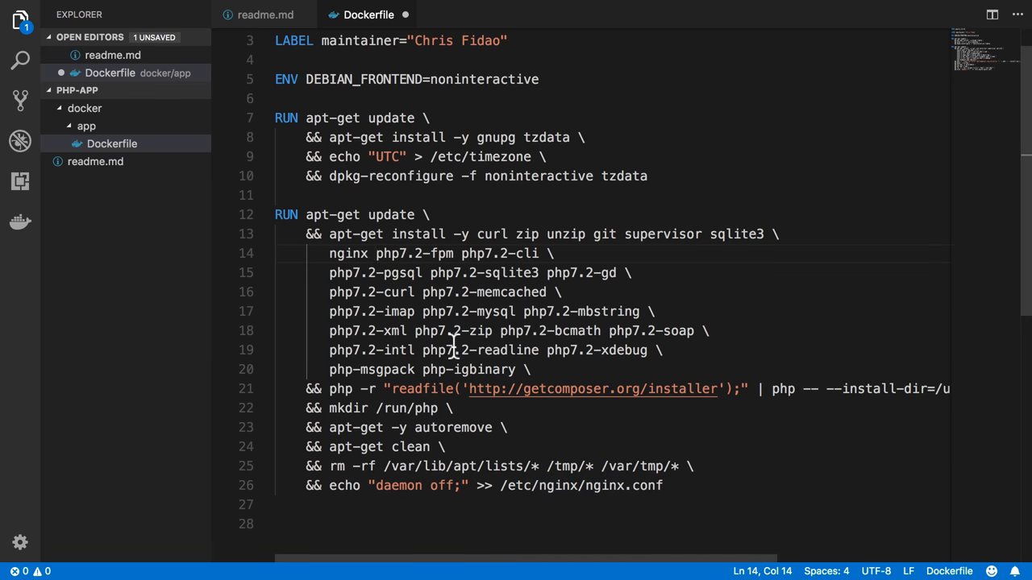
left_click_drag(375, 253, 534, 369)
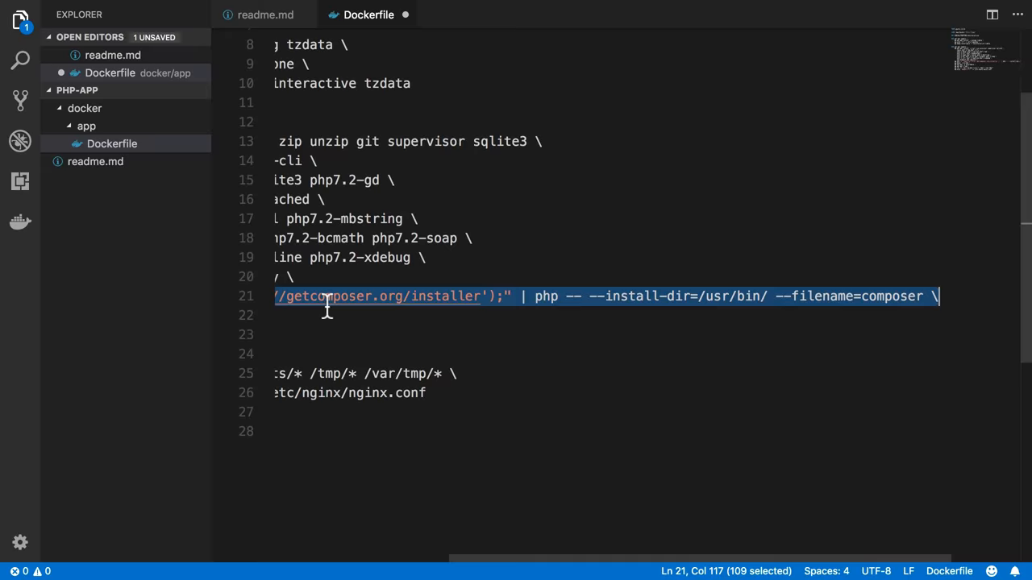
scroll("left", 3)
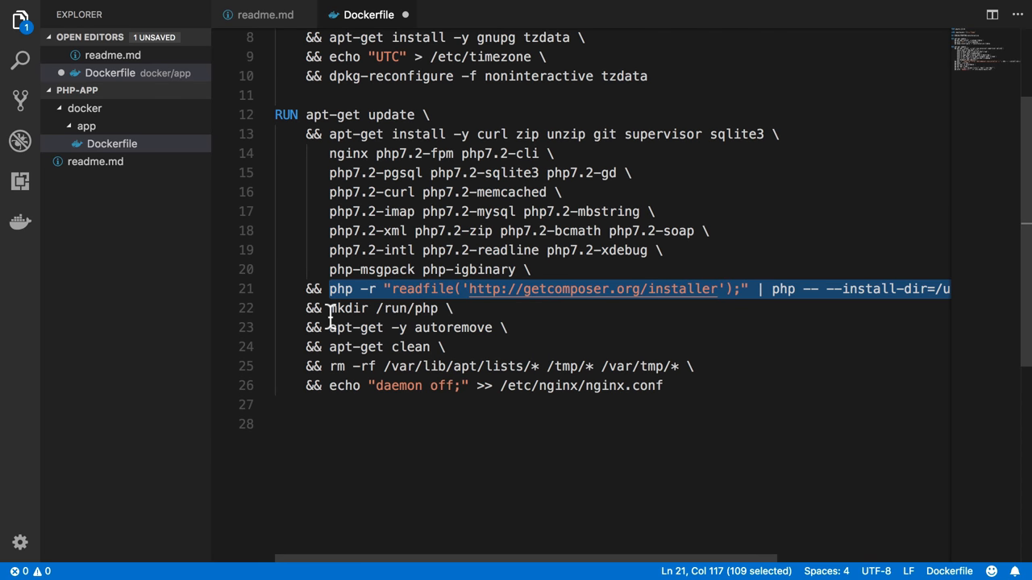
double_click(396, 308)
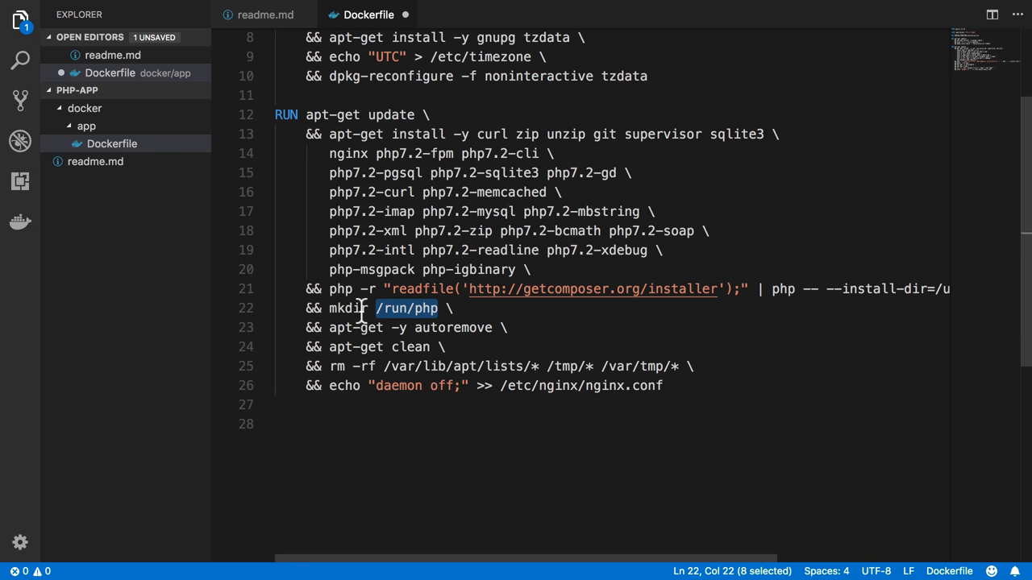
mouse_move(331, 356)
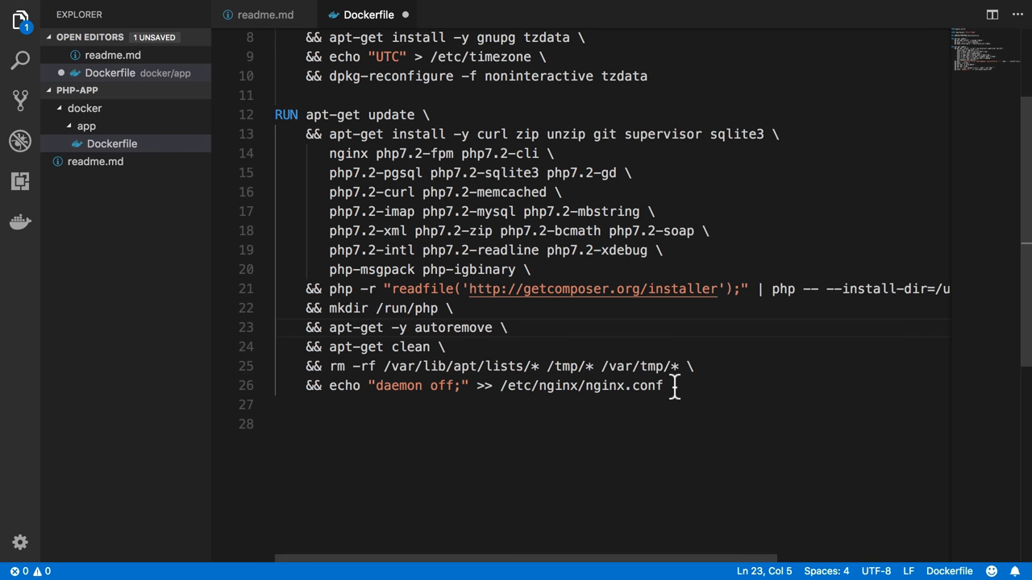
left_click_drag(304, 327, 664, 386)
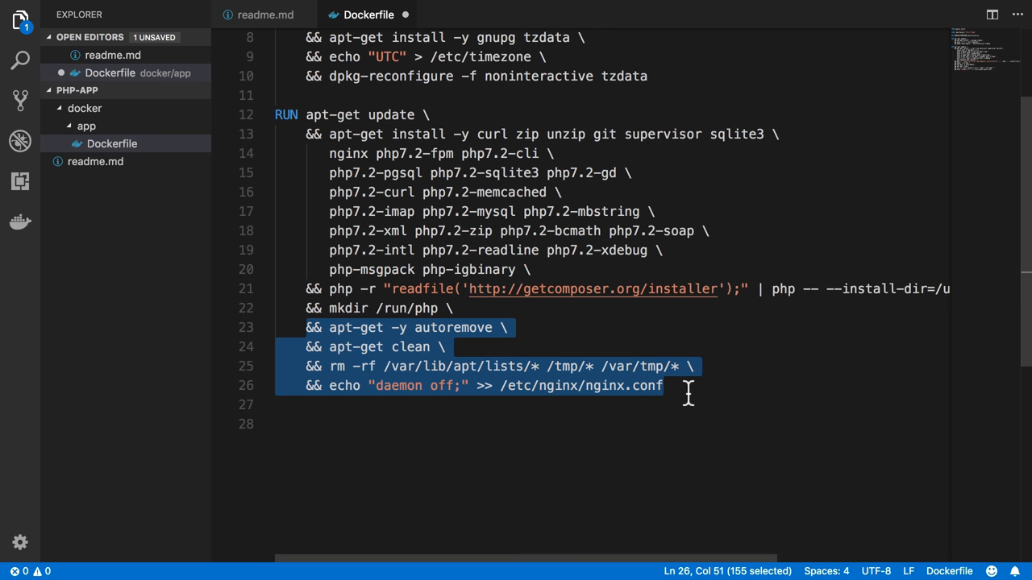
mouse_move(562, 373)
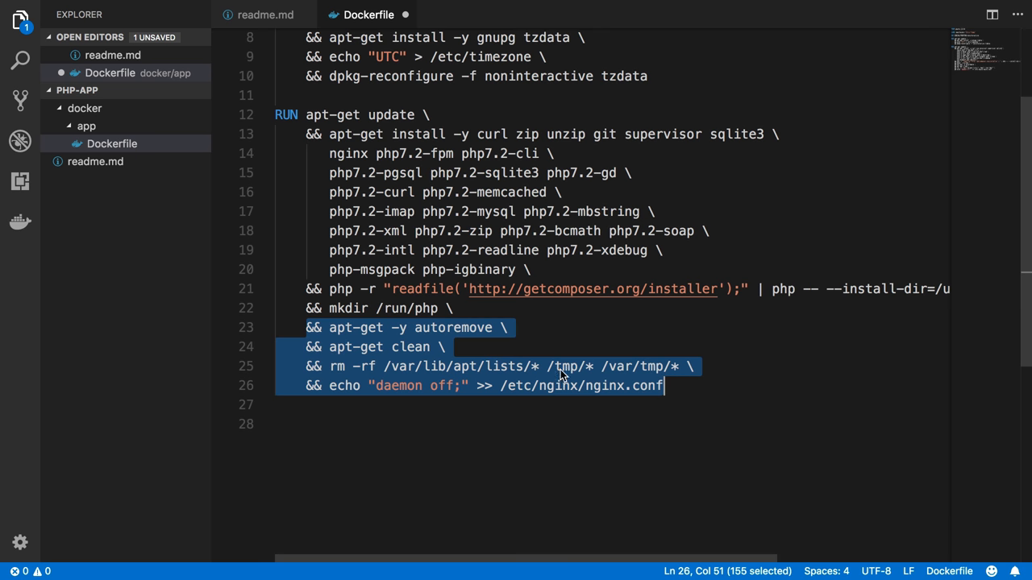
double_click(453, 327)
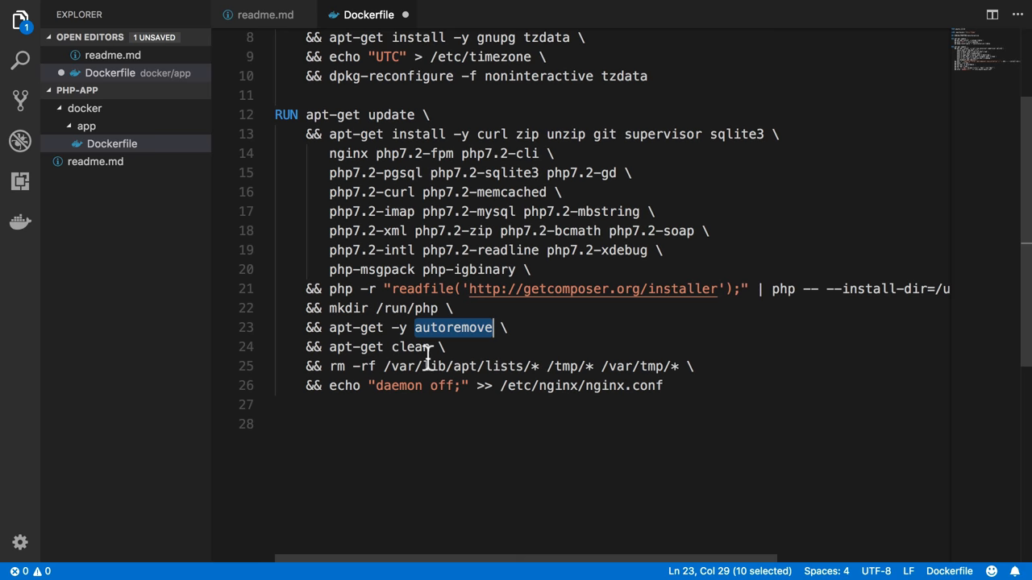
double_click(410, 346)
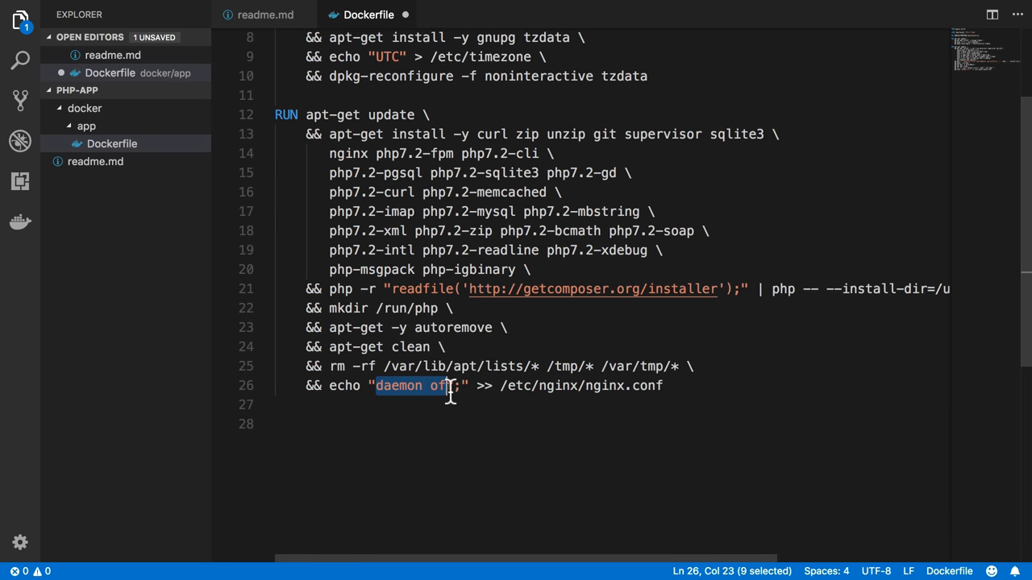
left_click(665, 386)
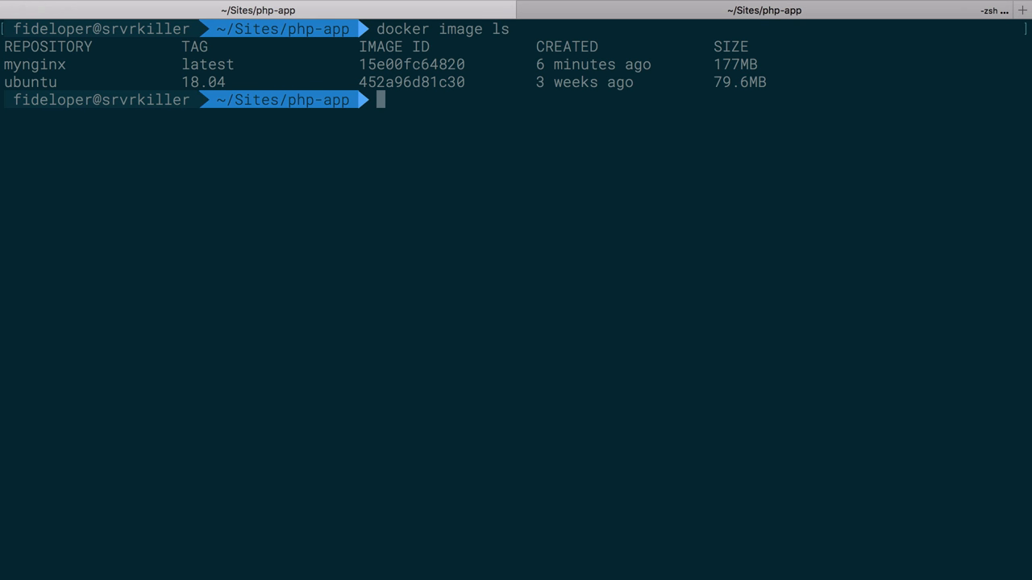
Run docker image ls, then cd into docker/app where the Dockerfile lives.
type("docker i")
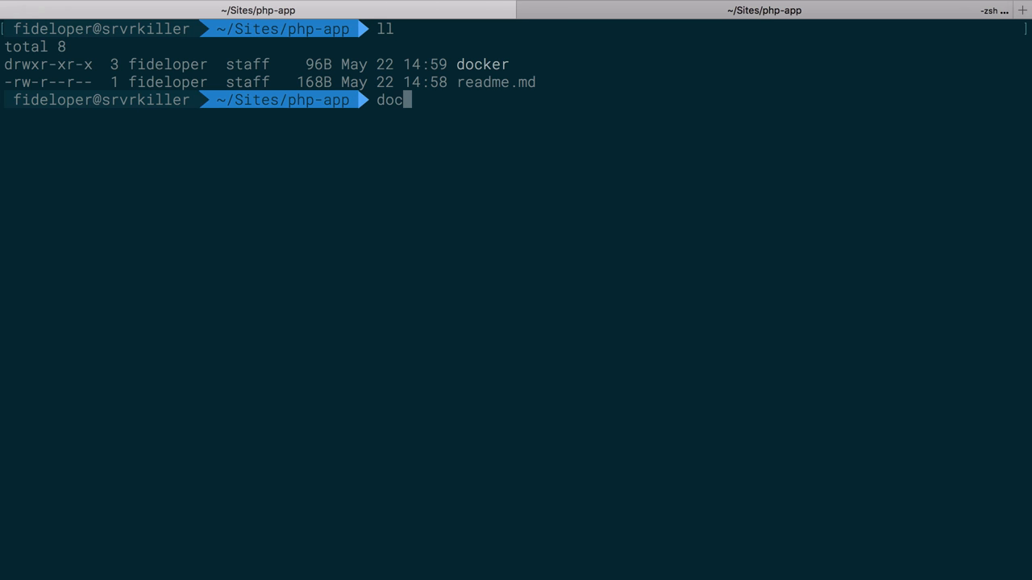
type("cd docker/")
type("ll")
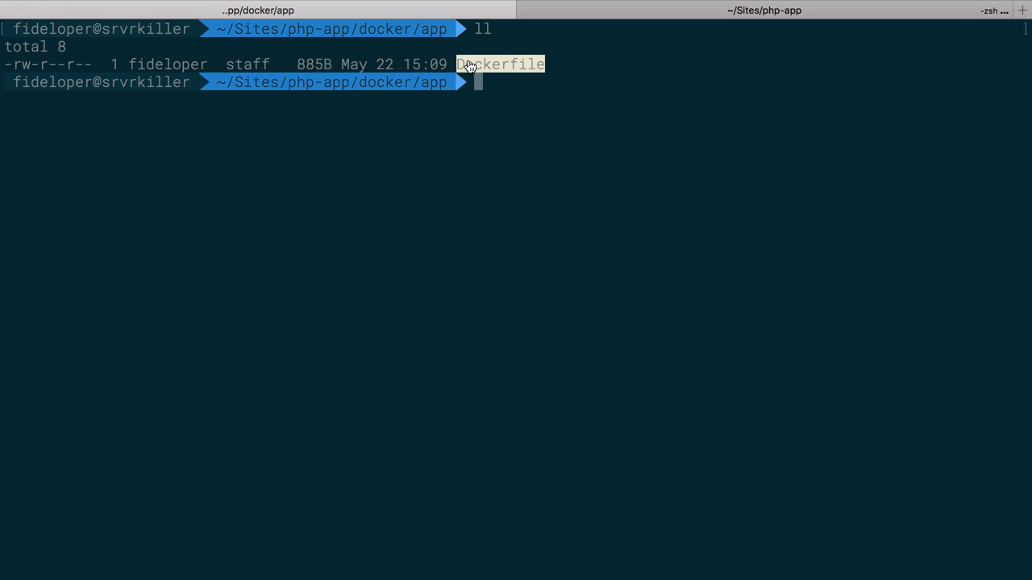
Run docker build -t shippingdocker/app:latest -f ./Dockerfile . from docker/app, which fails.
type("docker b")
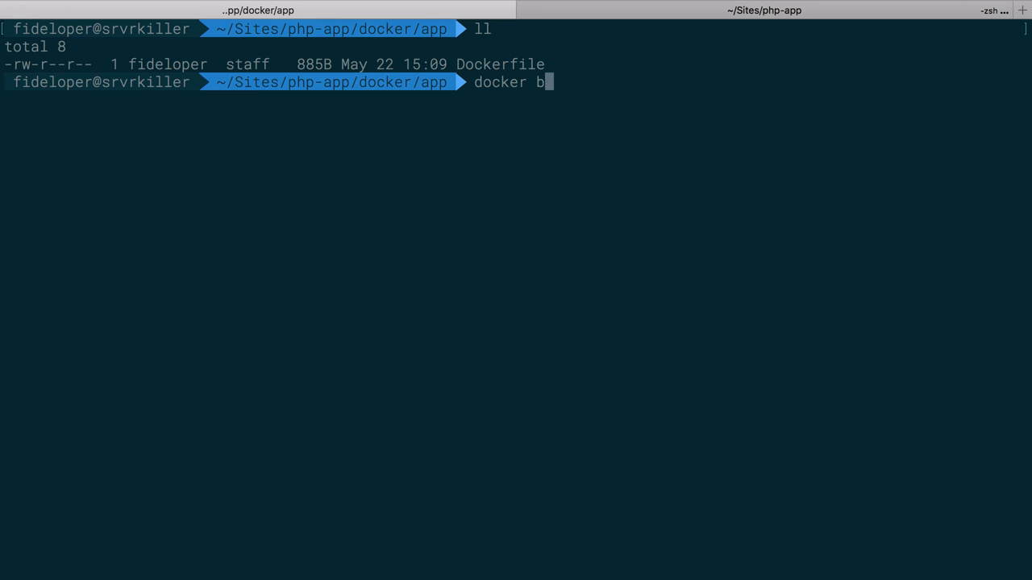
type("uild -t")
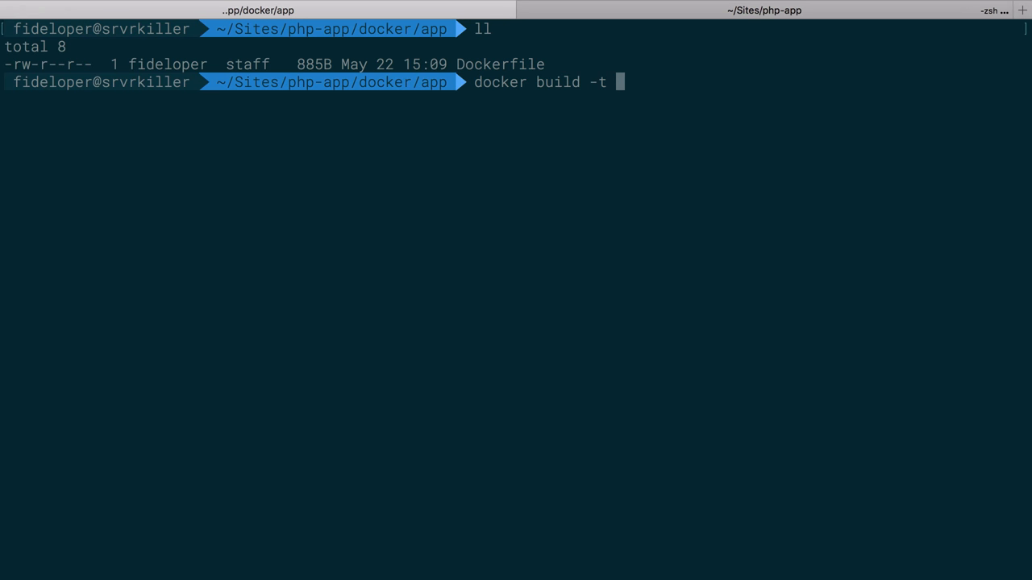
type("shiippingdocker/app")
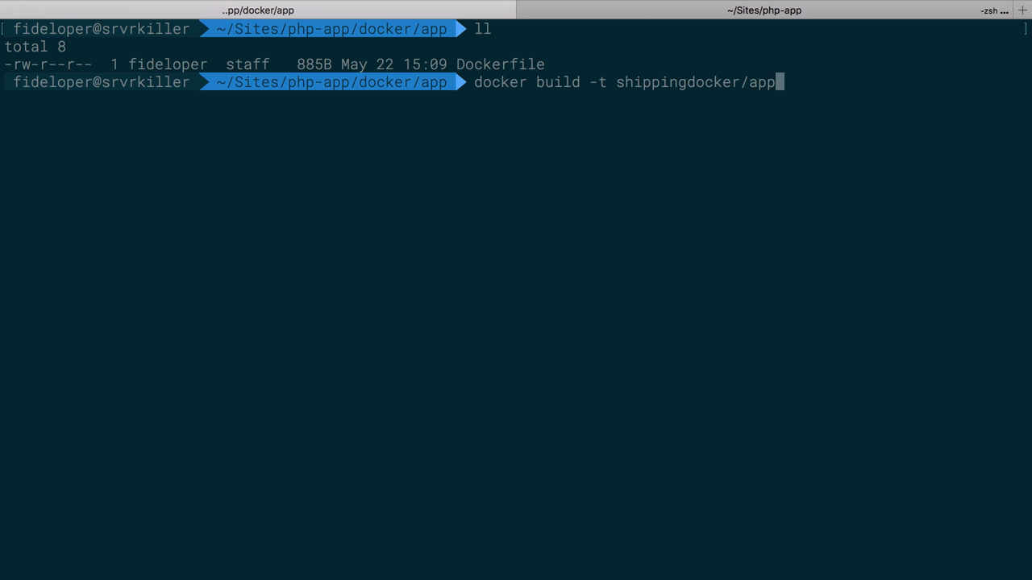
type(":latest")
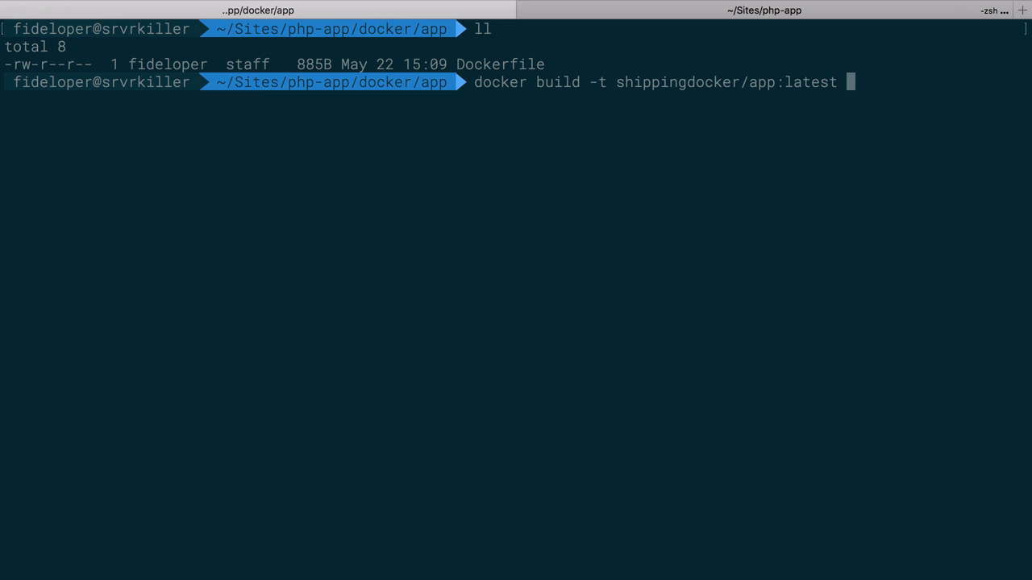
type("./")
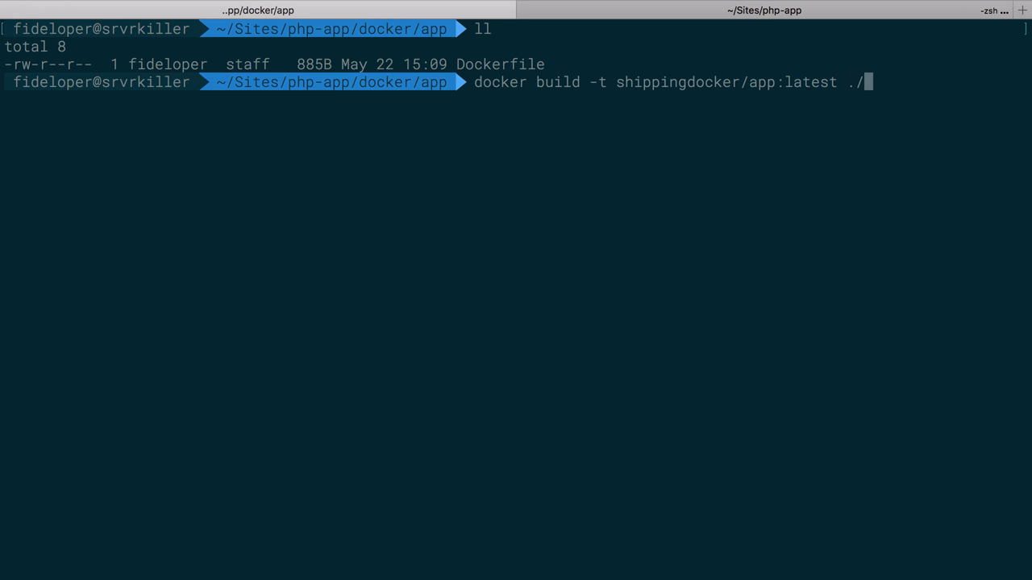
double_click(500, 65)
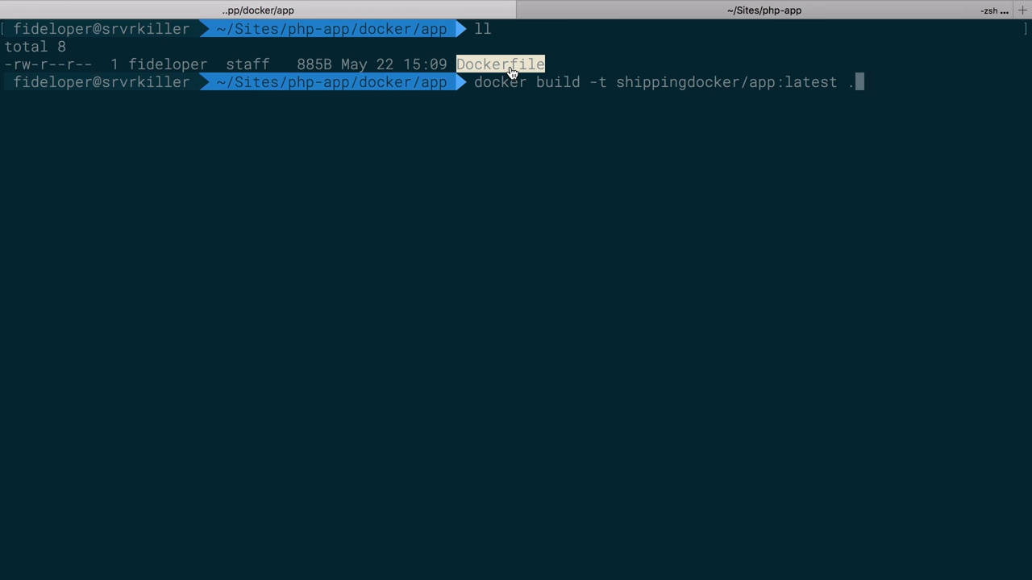
mouse_move(507, 106)
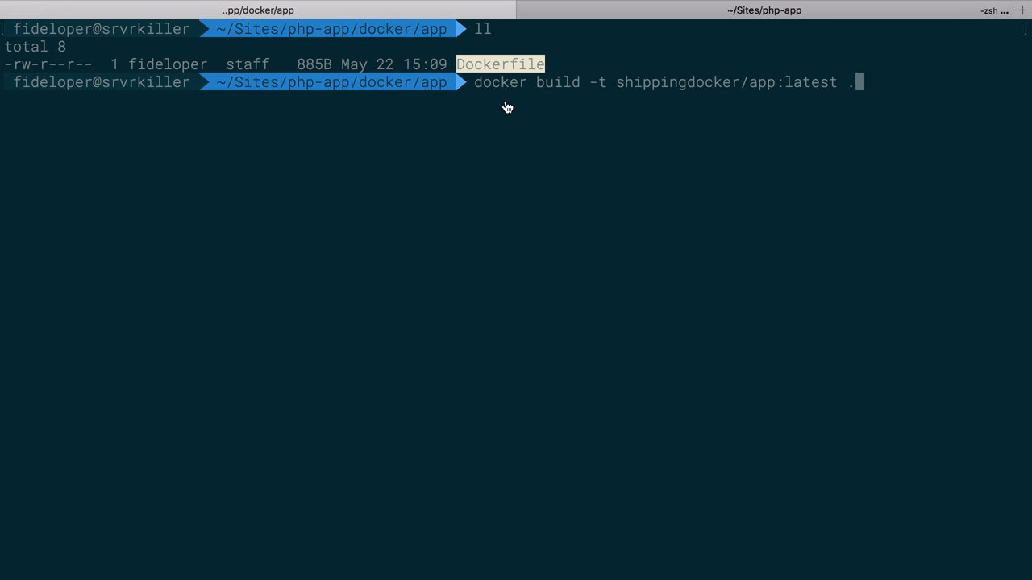
mouse_move(546, 146)
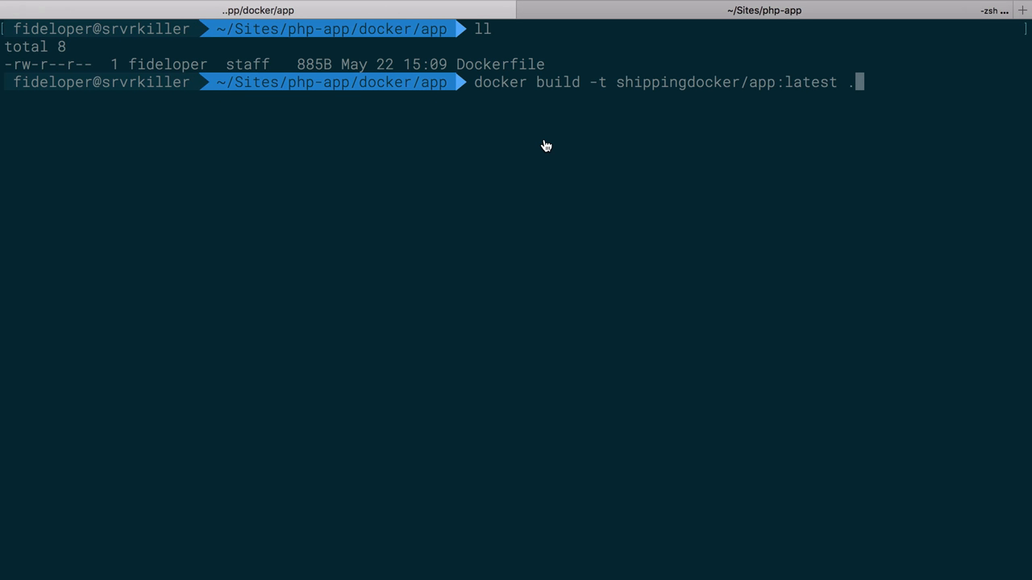
type("-f ./")
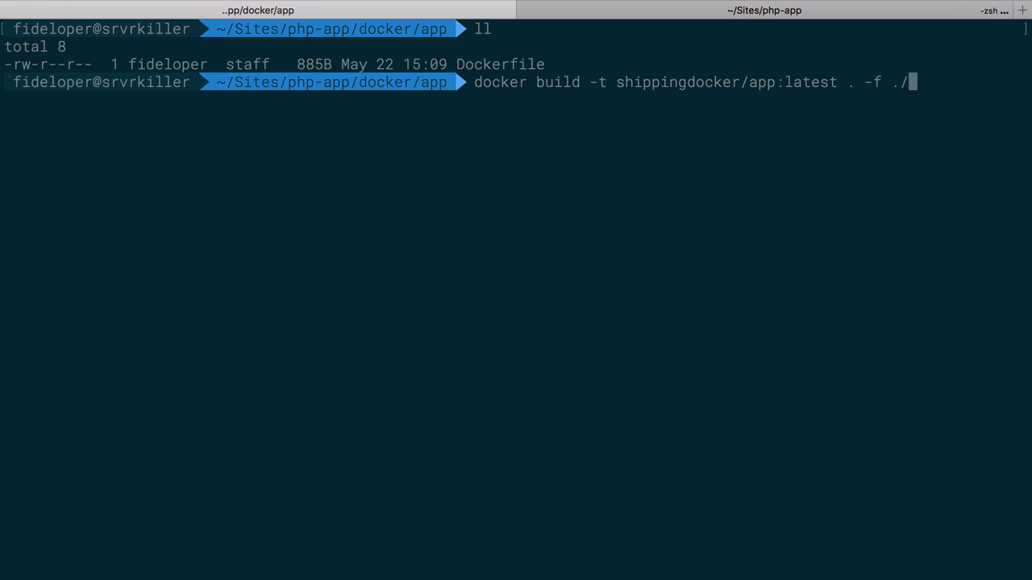
type("Dockerfile")
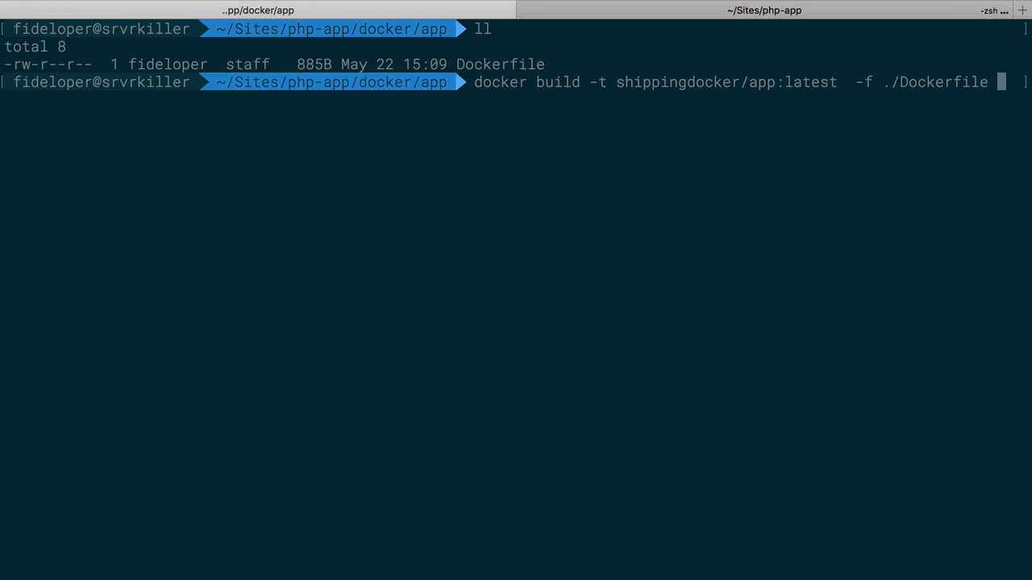
type(".")
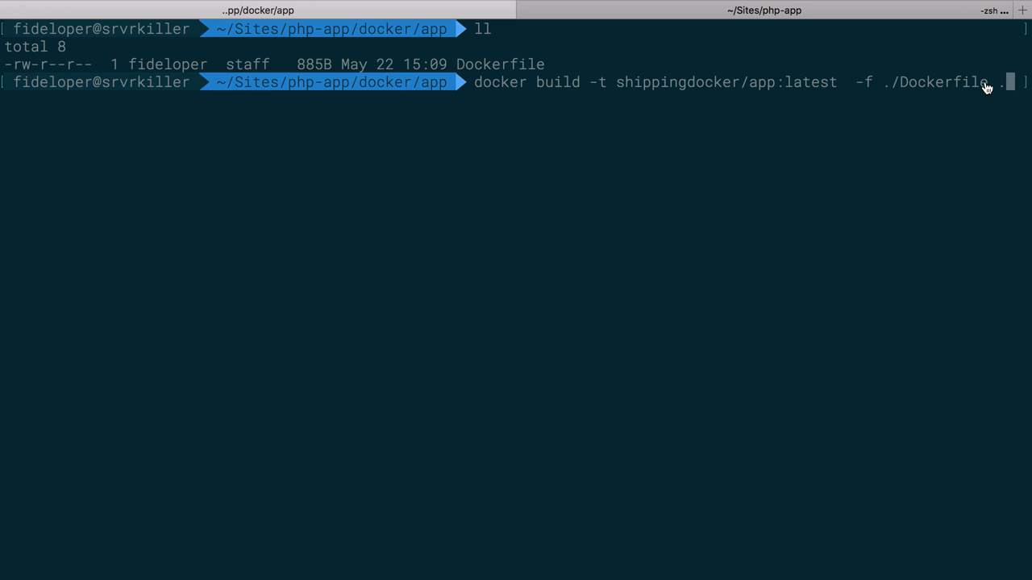
double_click(943, 83)
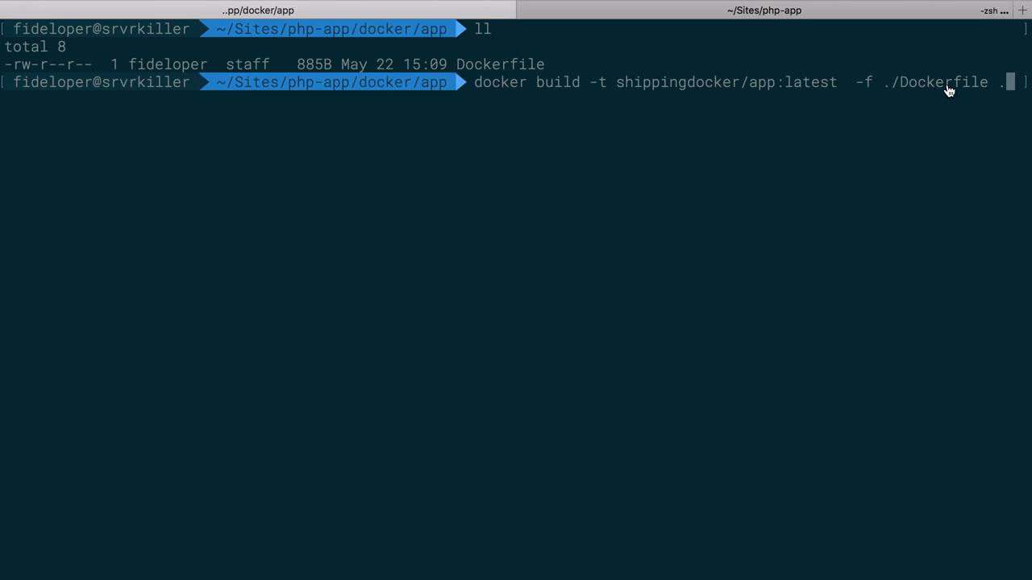
double_click(947, 82)
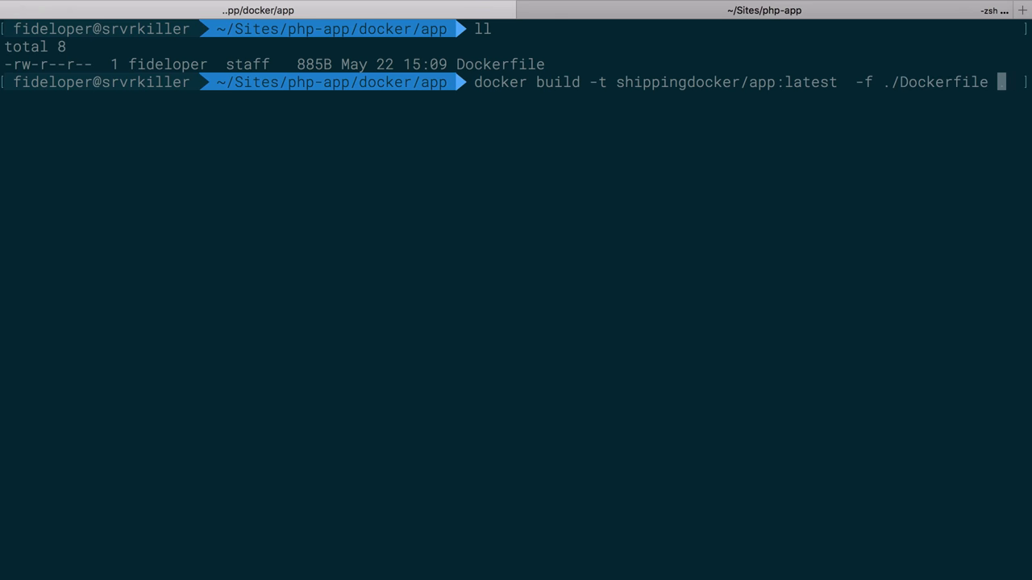
type(".")
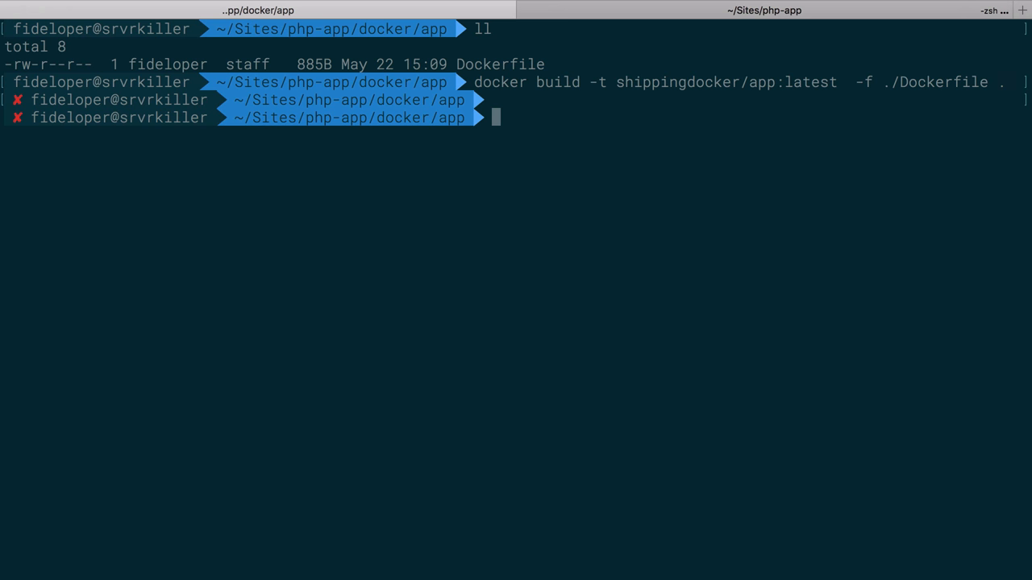
From the project root, build shippingdocker/app:latest with -f docker/app/Dockerfile and docker/app context.
type("cd ./../../")
type("docker build -t shippingdocker/app:latest -f")
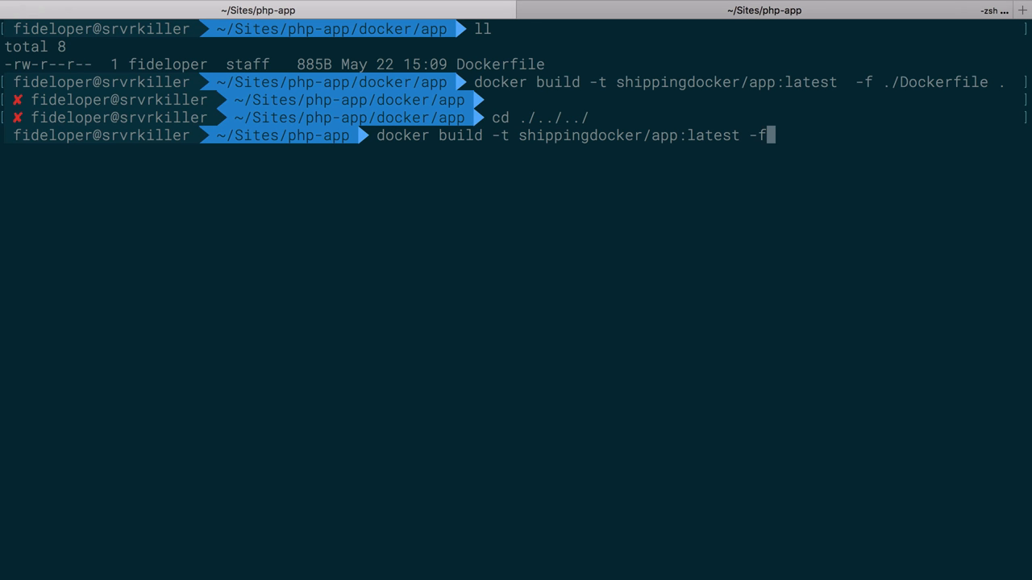
type("d")
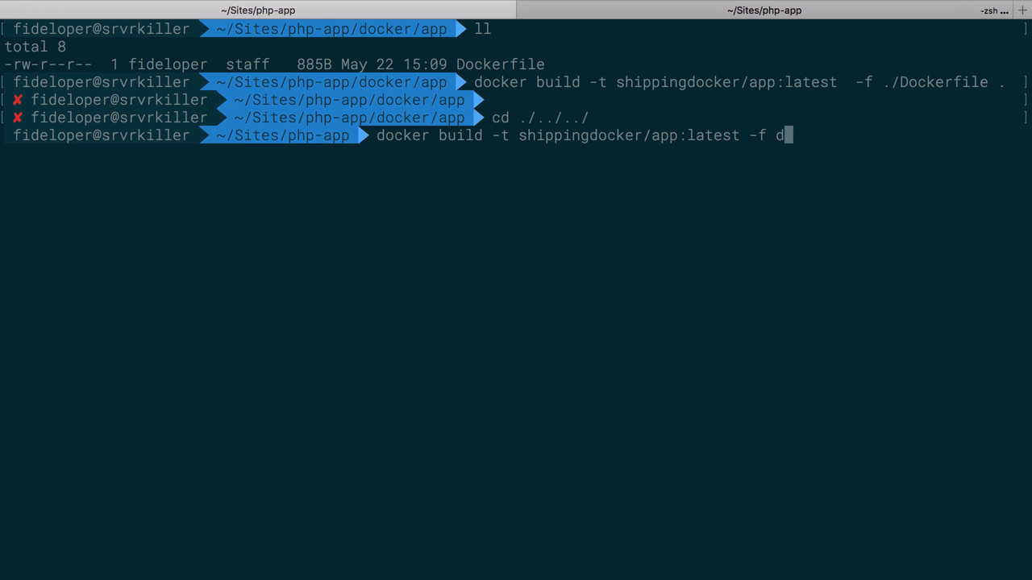
type("ocker/app/Dockerfile")
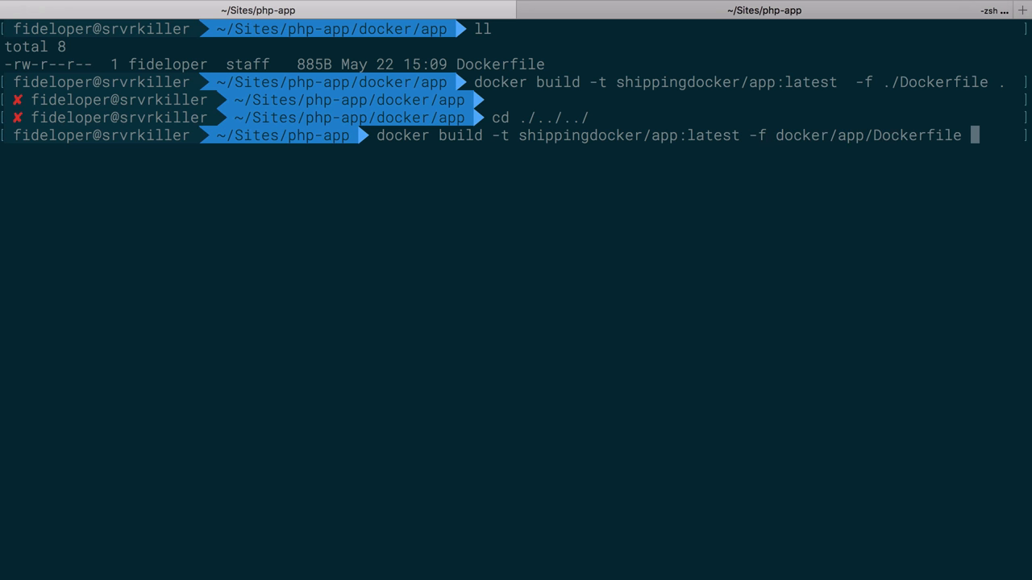
type("docker/app")
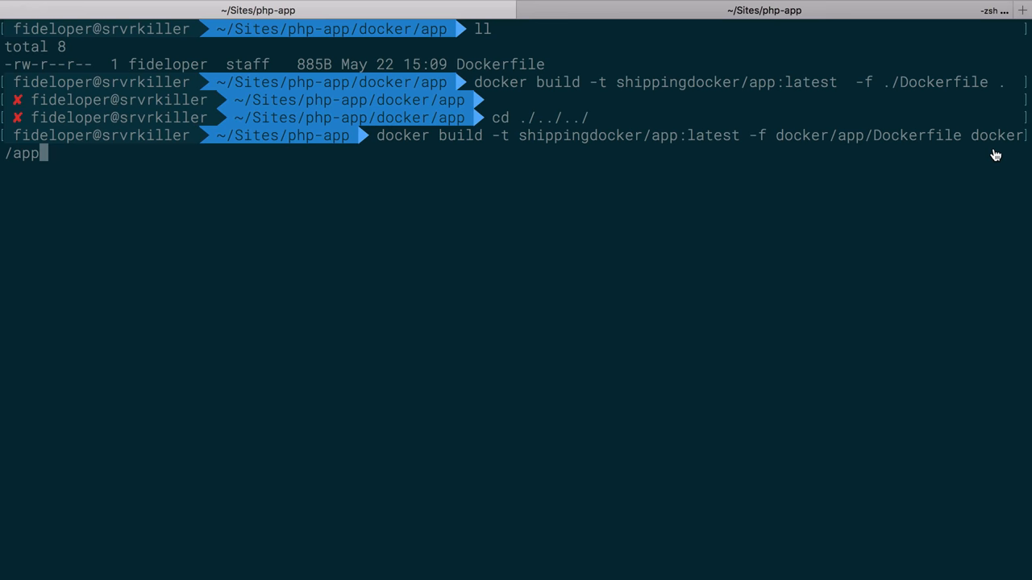
key("Return")
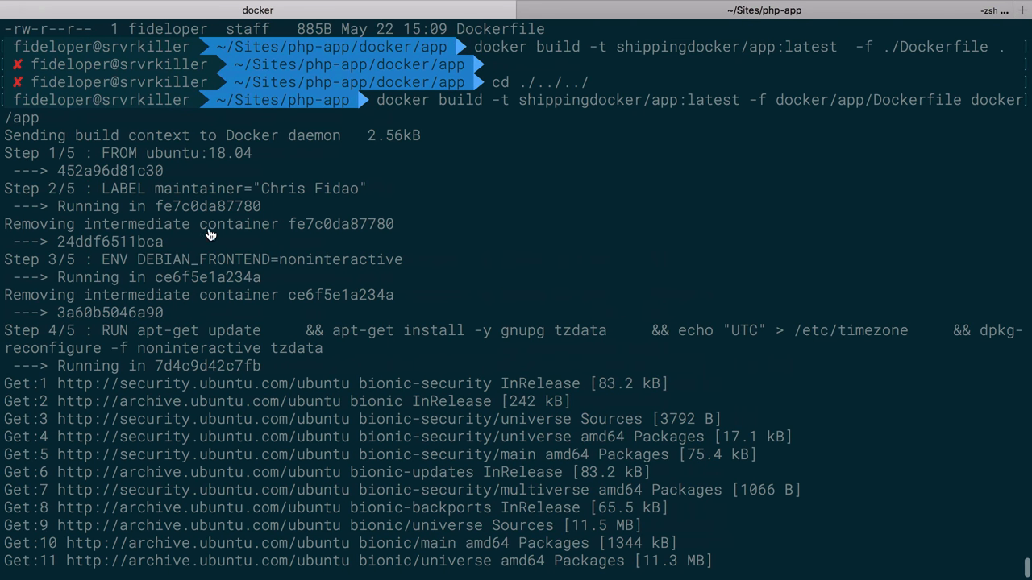
mouse_move(235, 152)
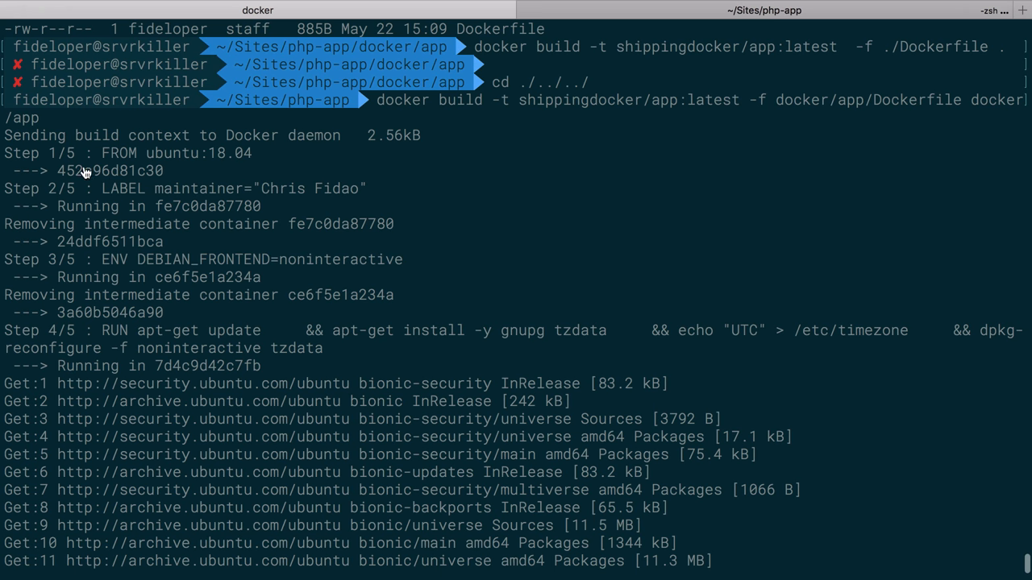
mouse_move(256, 188)
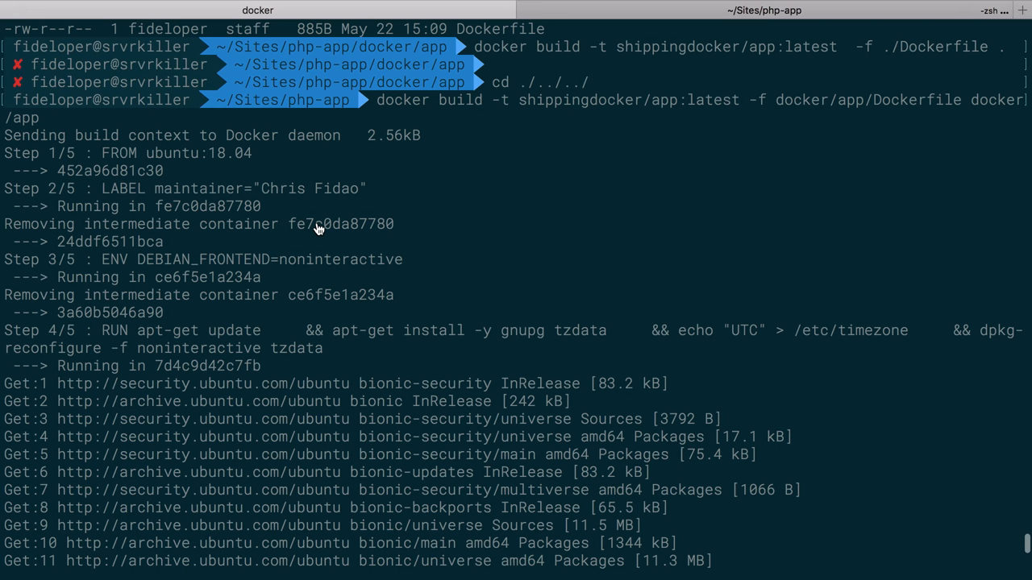
mouse_move(100, 193)
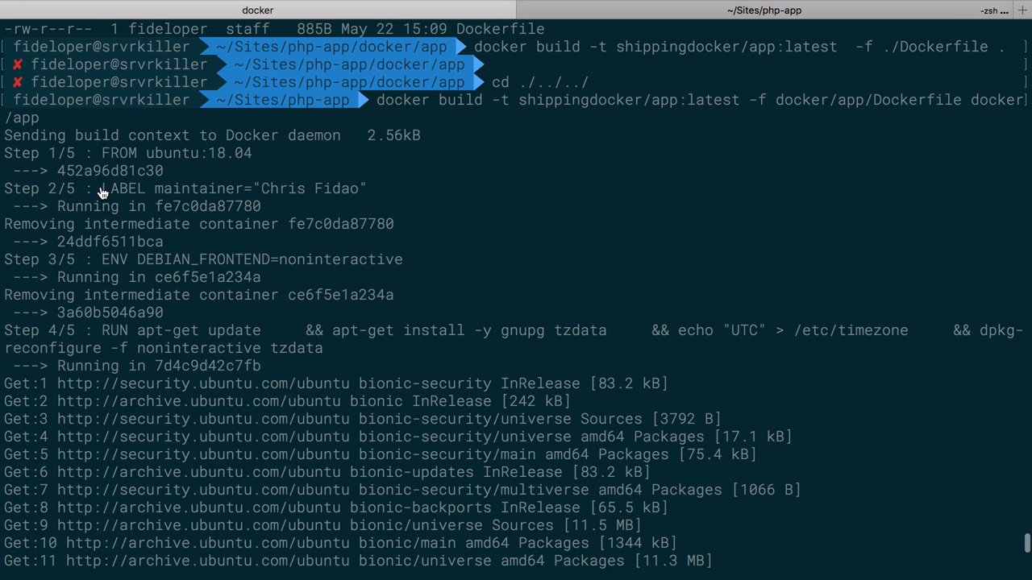
double_click(340, 224)
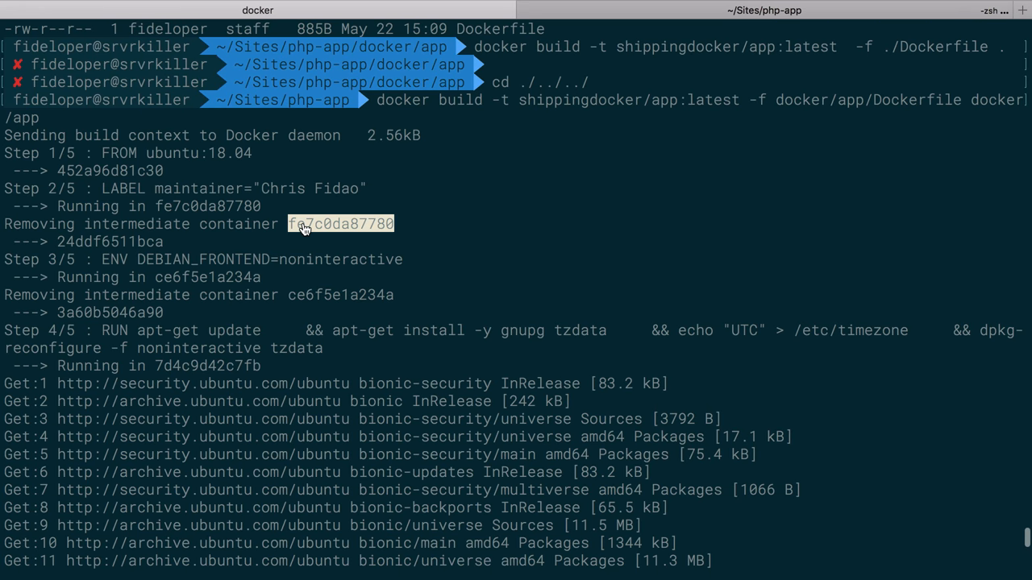
mouse_move(103, 263)
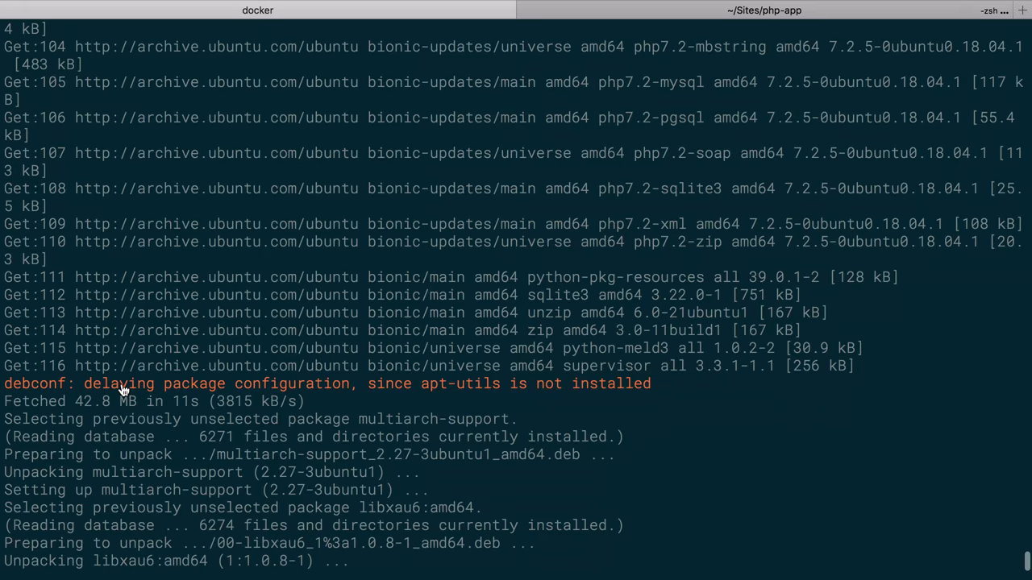
mouse_move(273, 424)
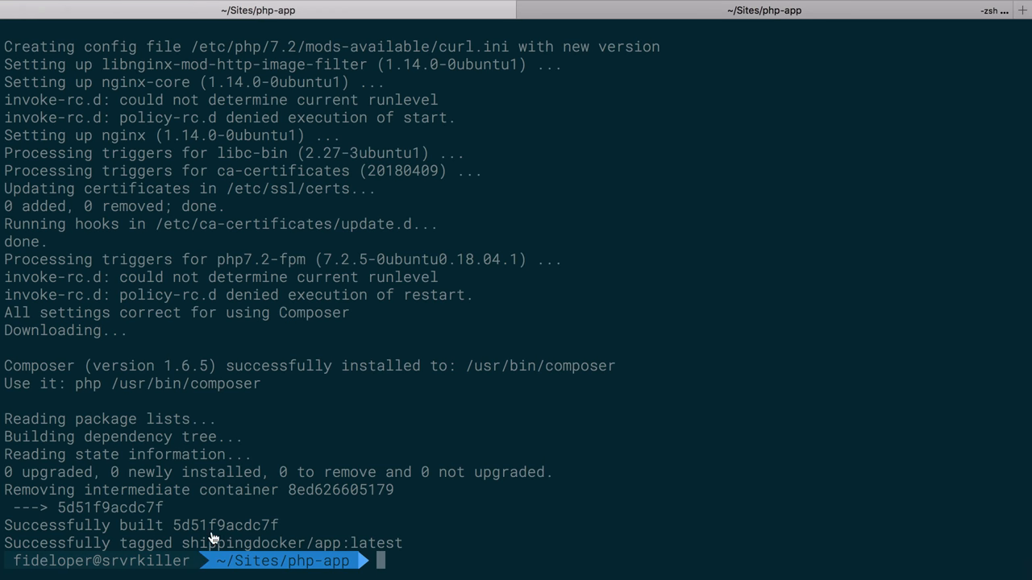
Run docker image ls, then docker run --rm -it shippingdocker/app:latest bash.
type("docker ikm")
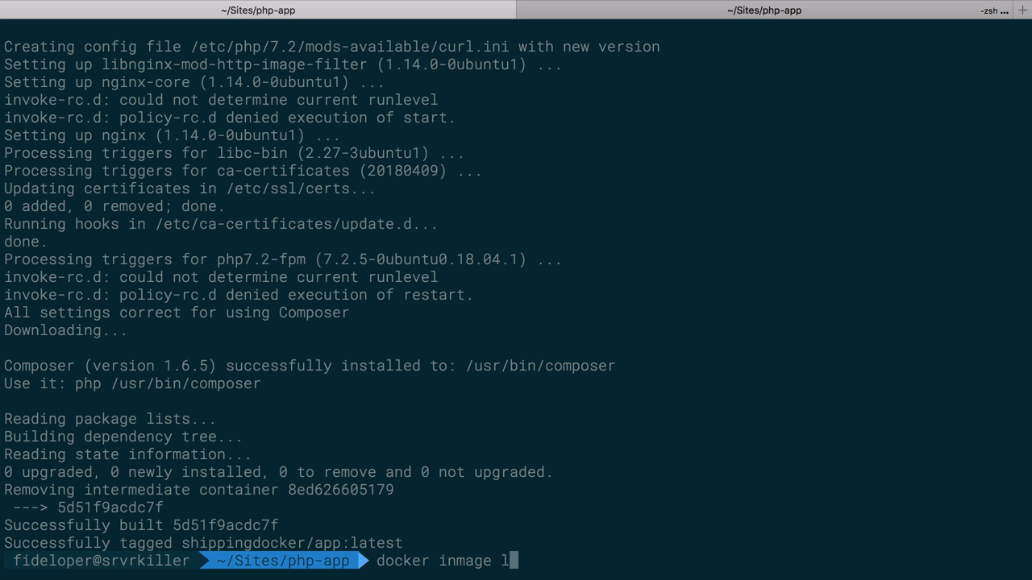
type("s")
key("Enter")
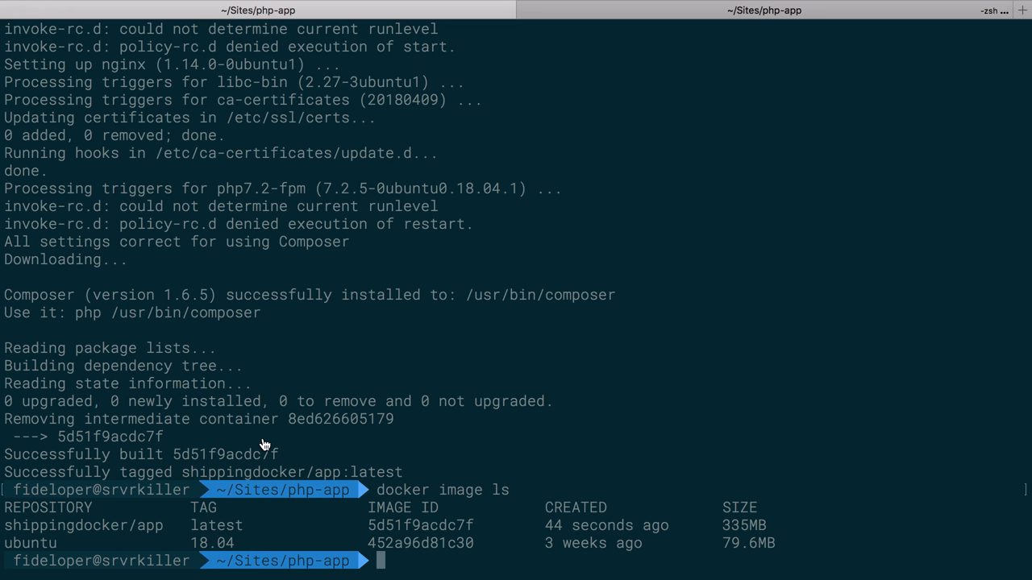
type("docker run --r")
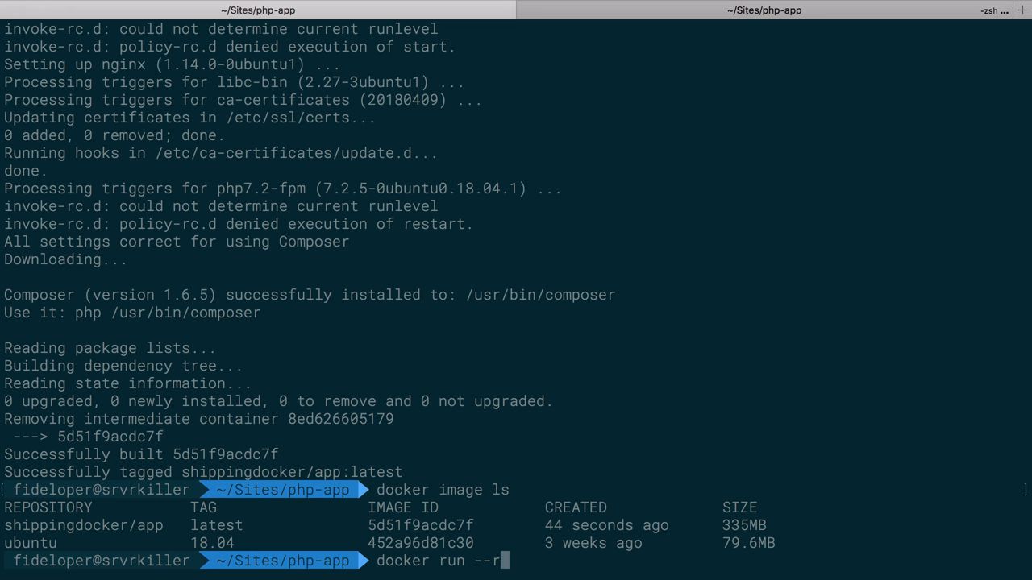
type("m")
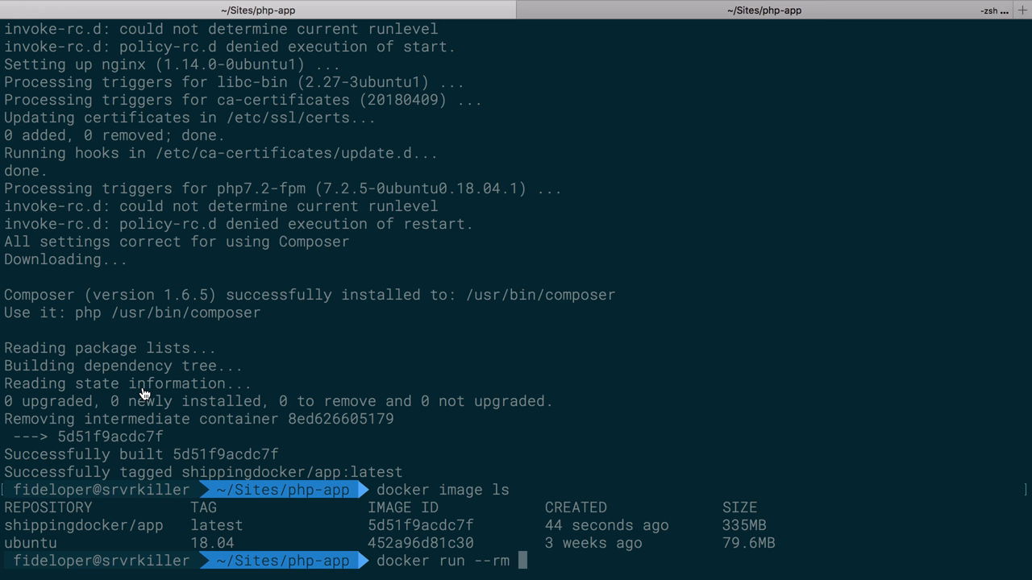
type("-d")
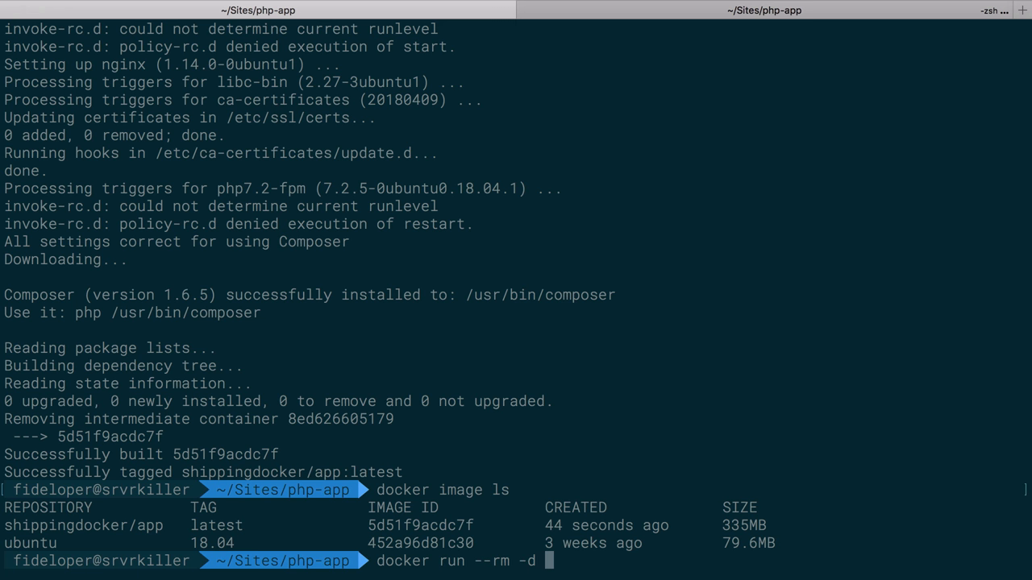
key("BackSpace")
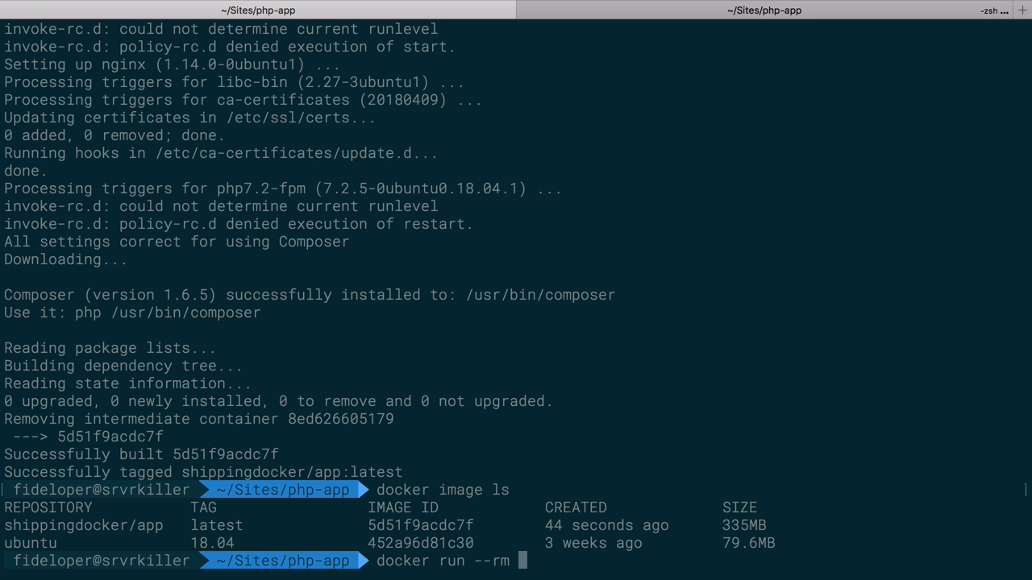
type("-it shippingdocker/app:latest")
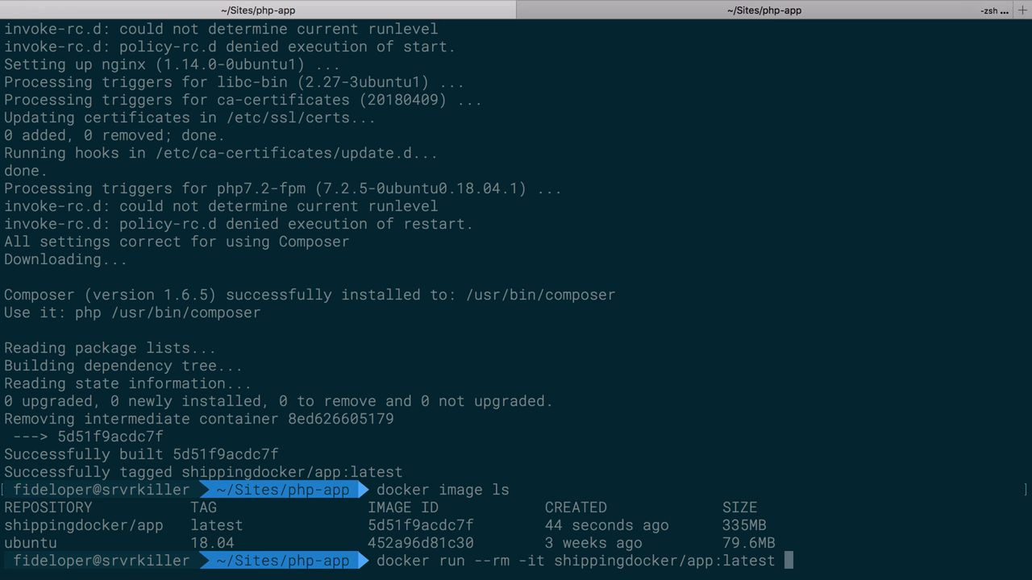
type("[")
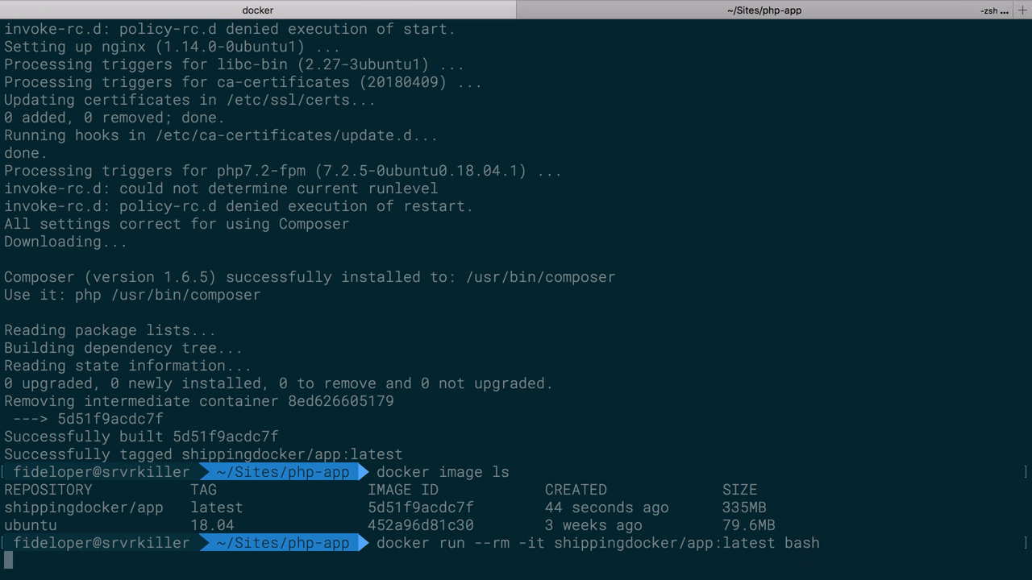
Check 'which nginx' and 'which composer' inside the container, then exit.
type("which nginx")
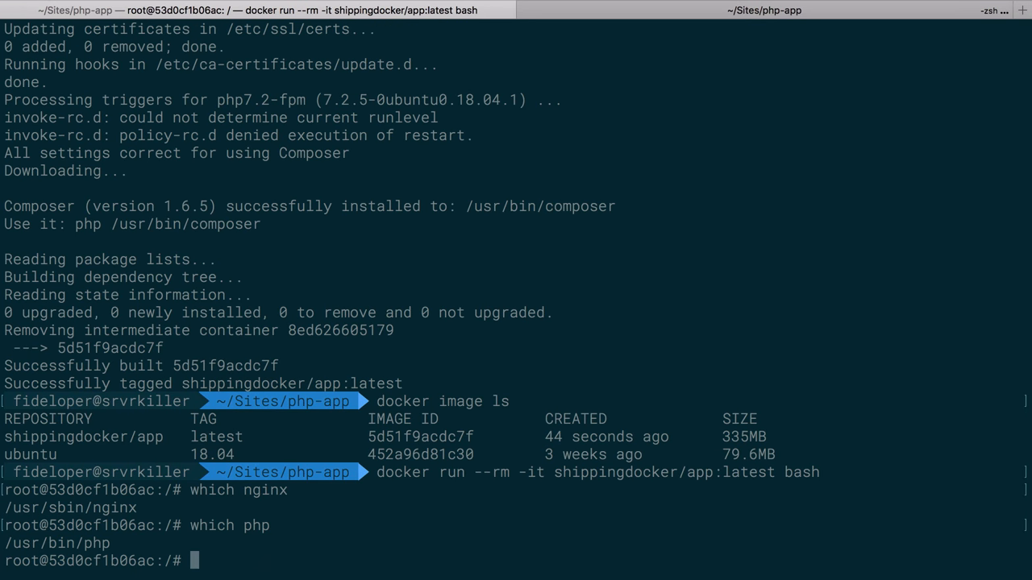
type("which composer")
type("php -v")
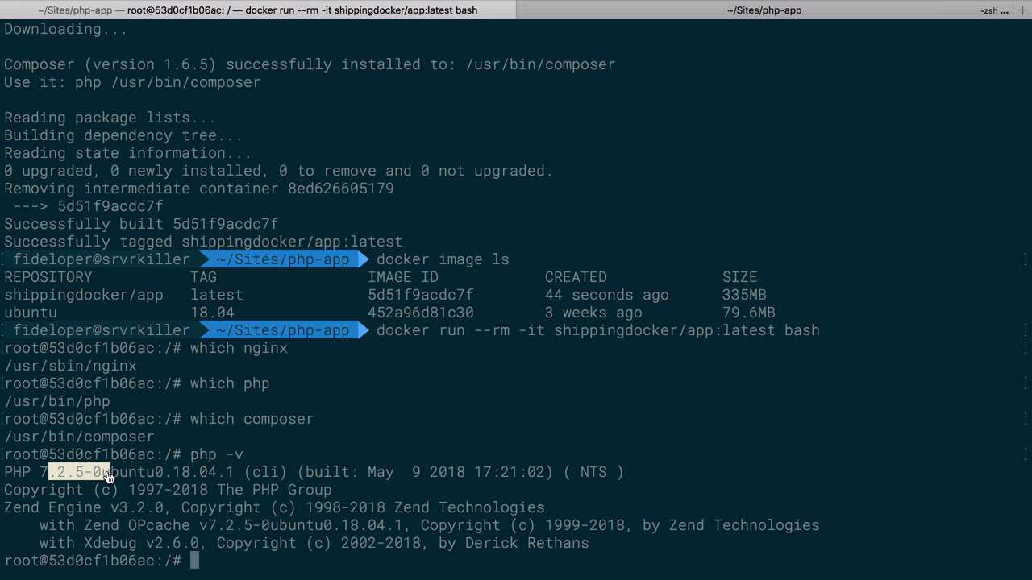
type("exit")
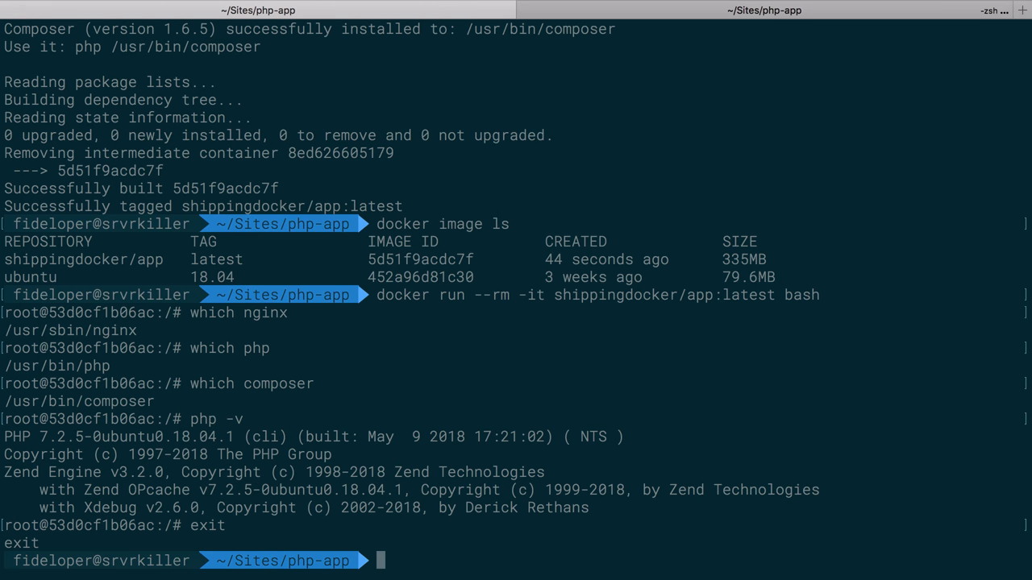
Rerun a shippingdocker/app:latest container and inspect docker ps and docker ps -a.
type("docker run --rm -it shippingdocker/app:latest bash")
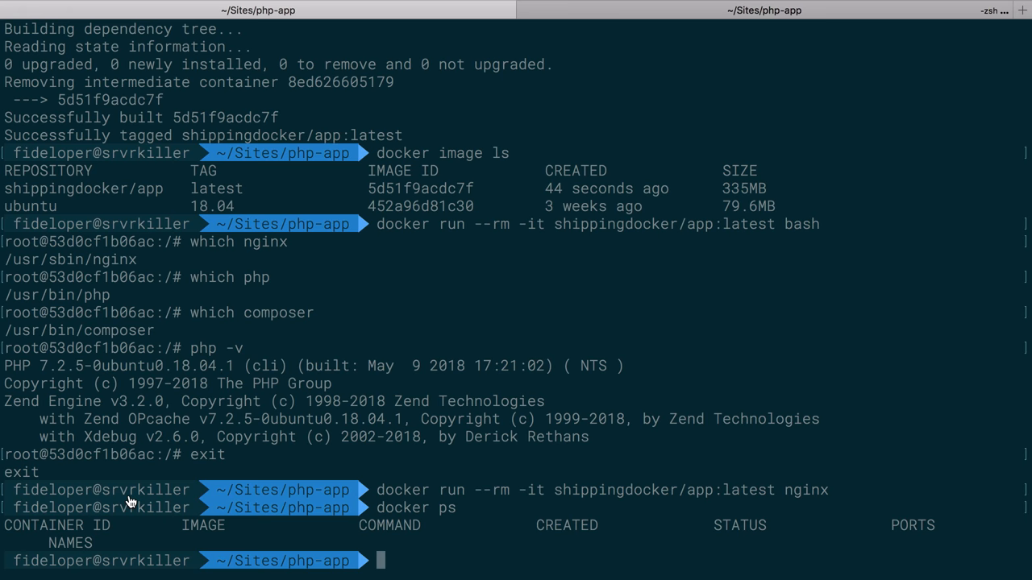
type("docker ps -a")
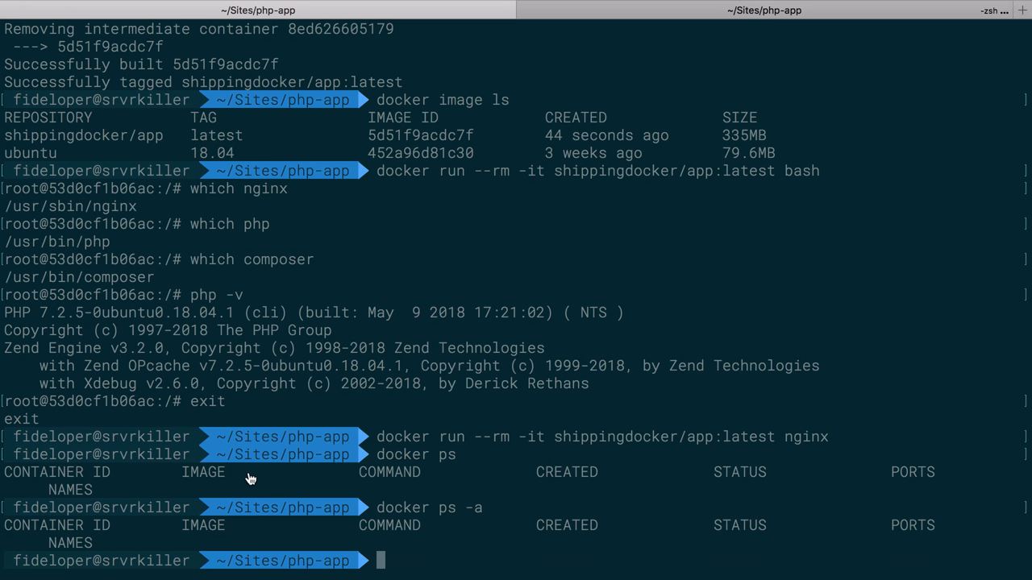
type("docker ps -a")
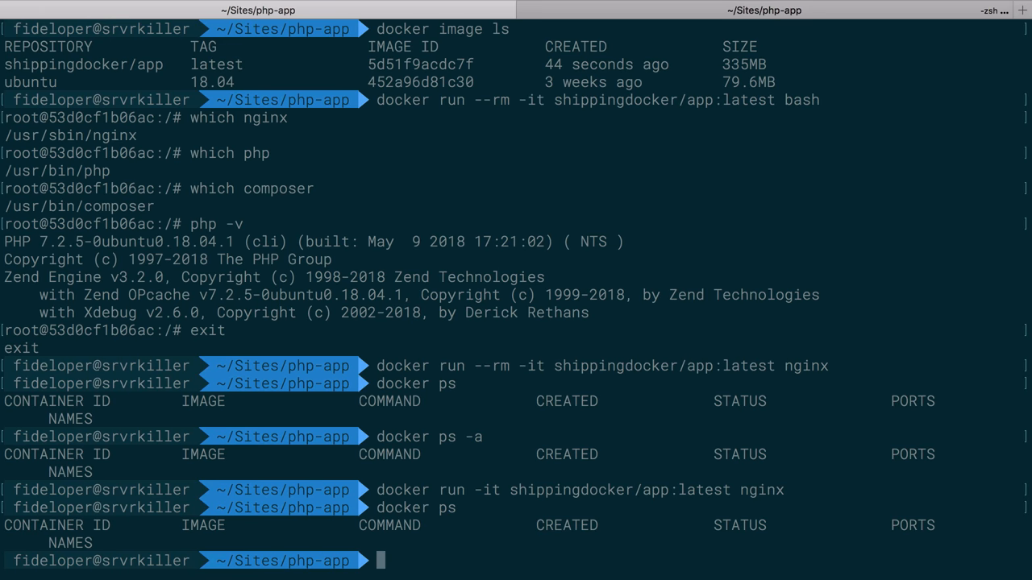
type("docker ps -a")
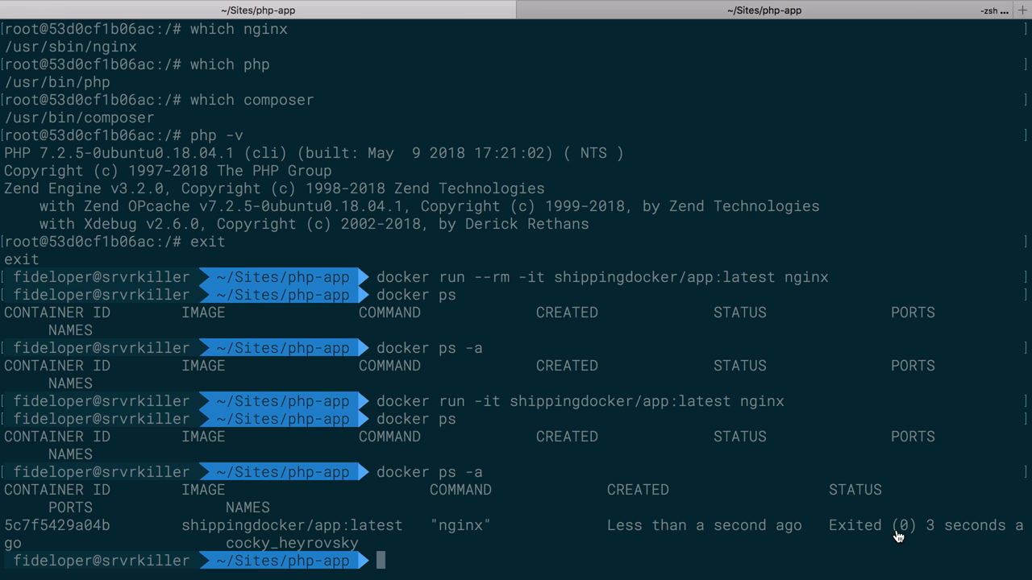
type("docker run -it --rm shippingdocker/app:latest bash")
type("ps aux")
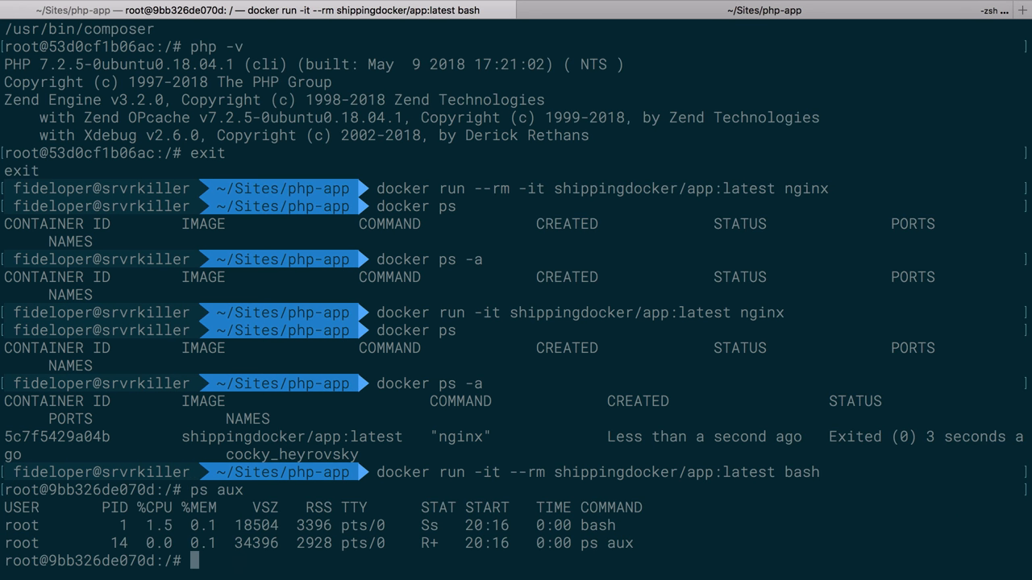
mouse_move(589, 532)
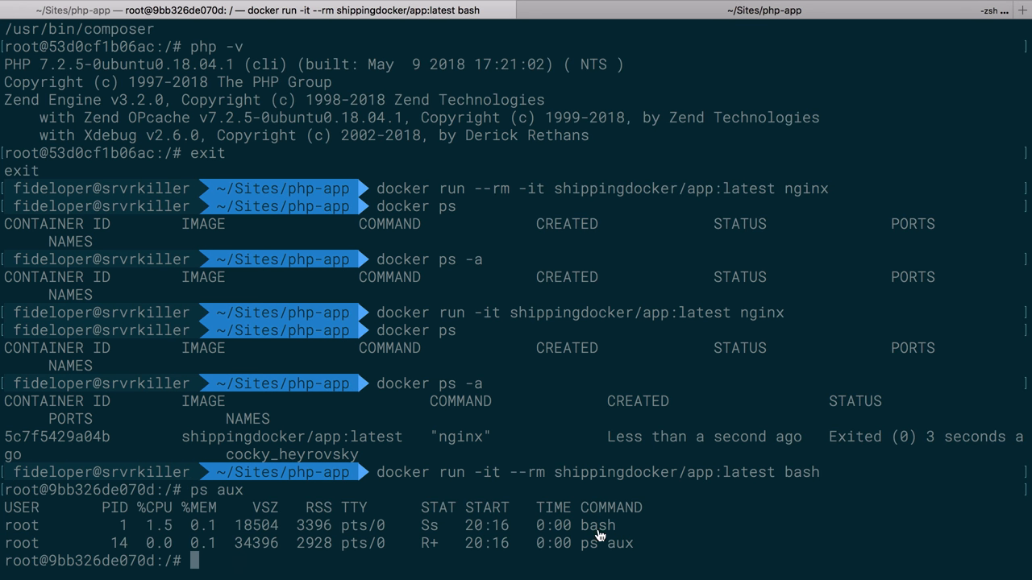
Review bash and nginx as the container processes, then exit back to the host shell.
double_click(598, 525)
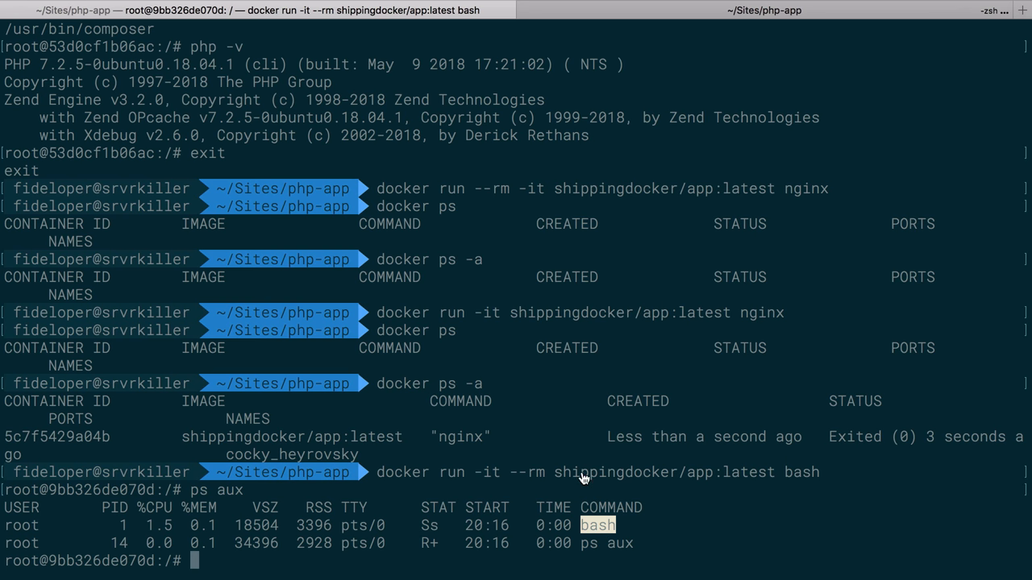
type("nginx")
type("ps aux")
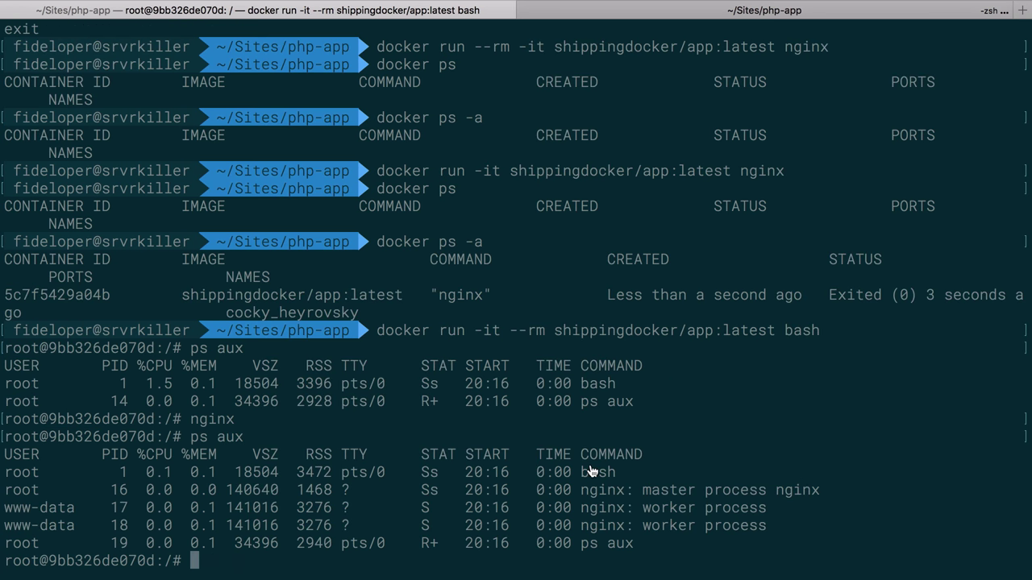
mouse_move(602, 501)
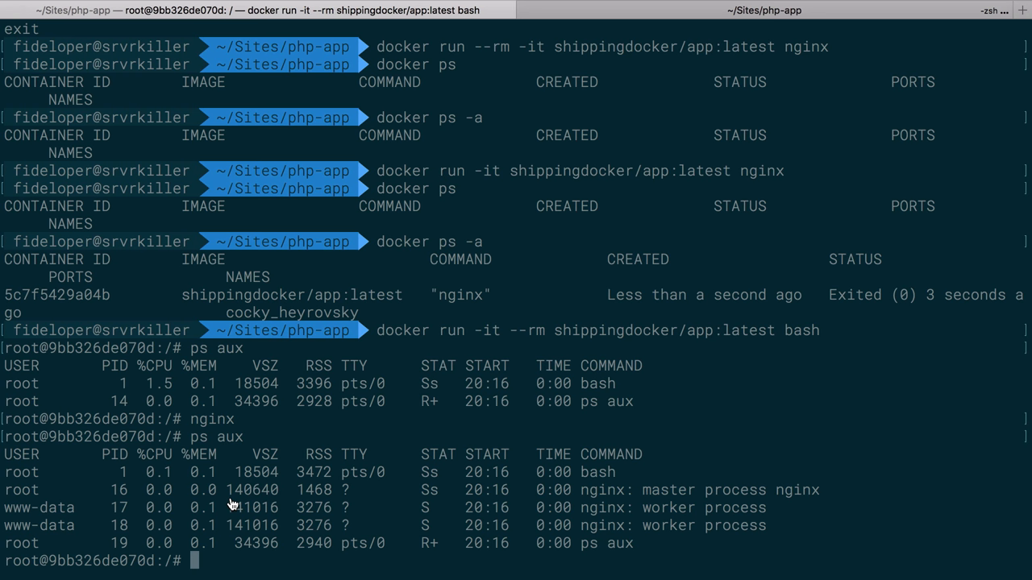
mouse_move(368, 521)
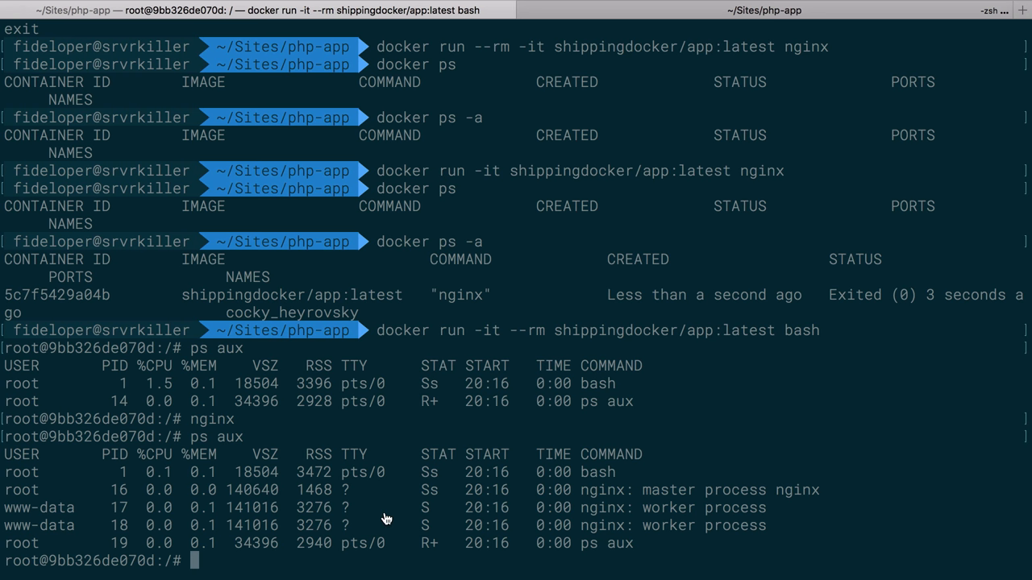
double_click(808, 46)
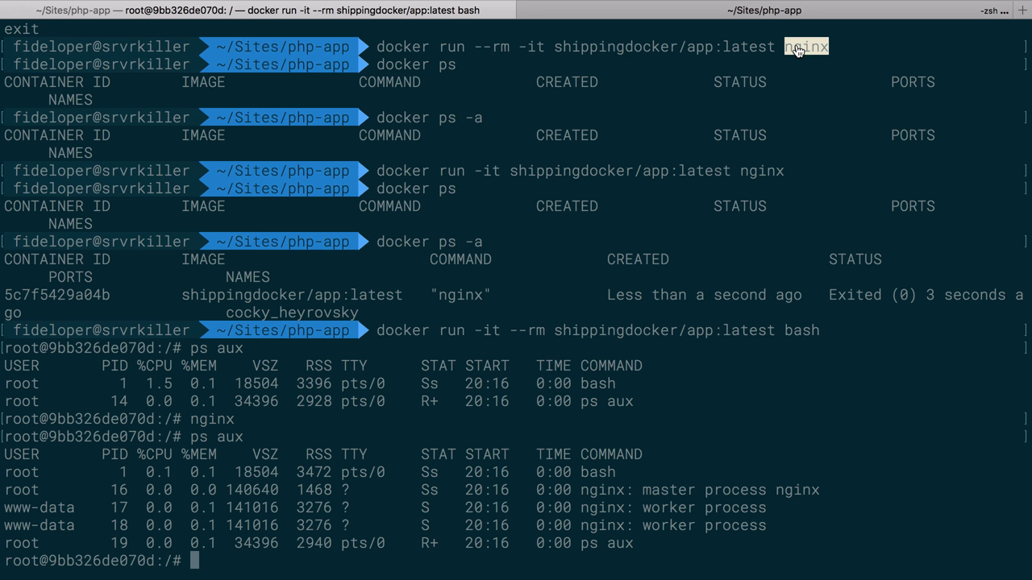
mouse_move(756, 483)
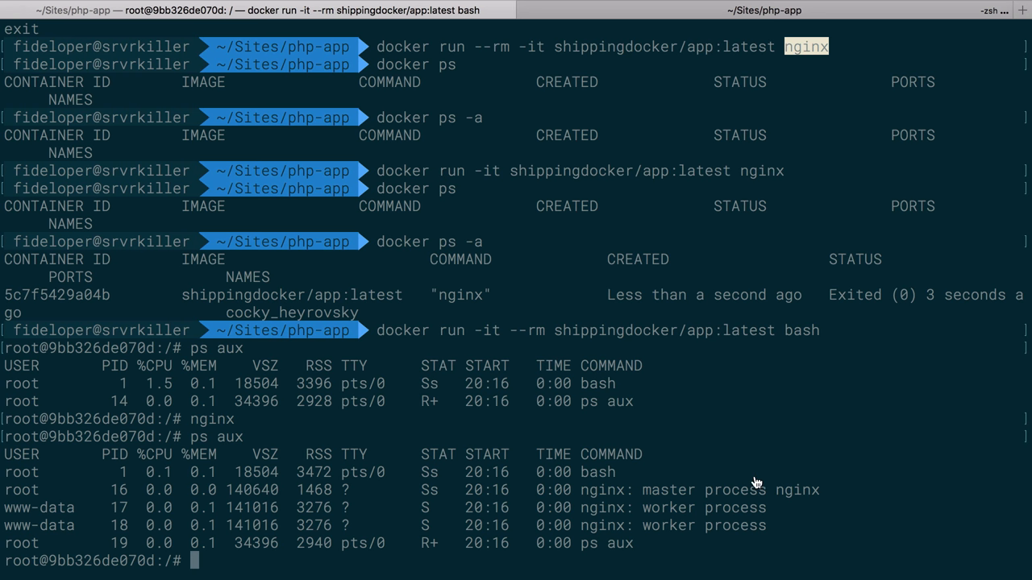
mouse_move(663, 448)
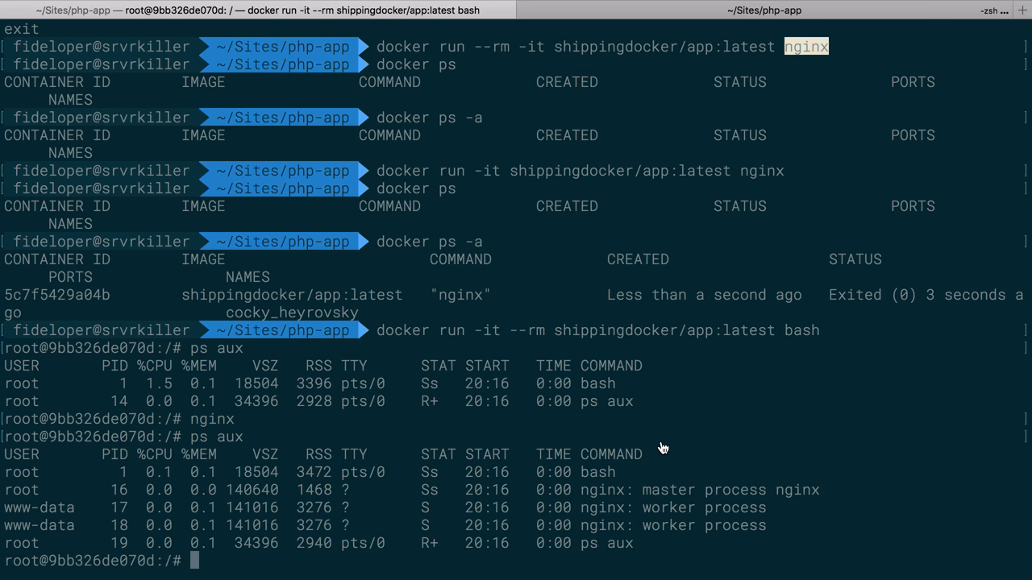
mouse_move(714, 186)
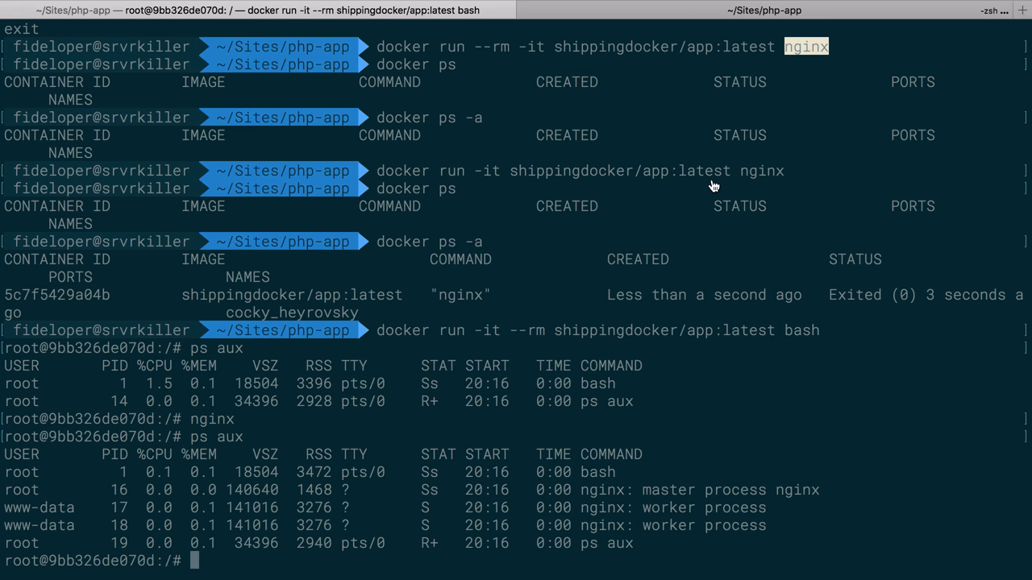
type("exit")
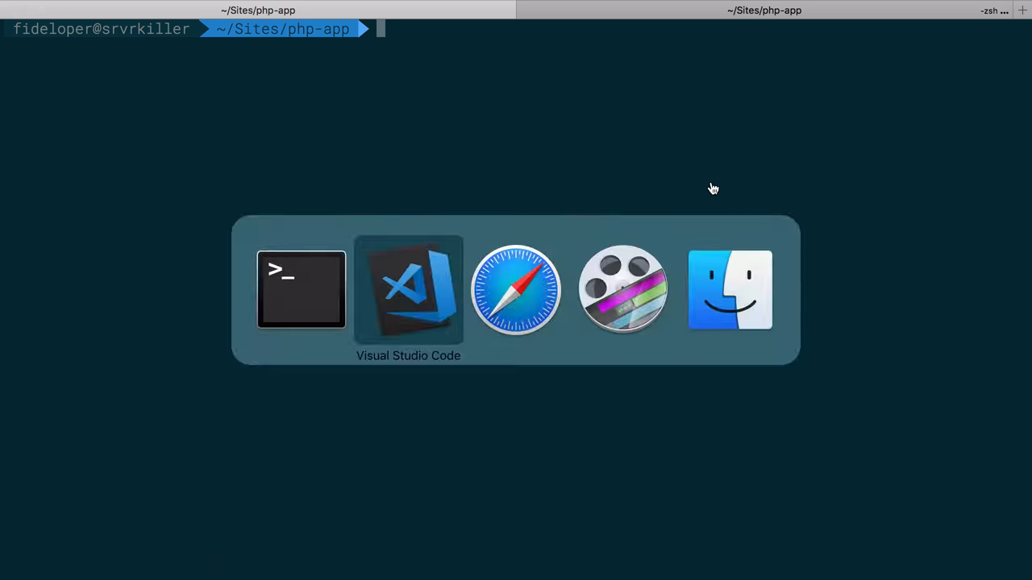
Append '&& echo "daemon off;" >> /etc/nginx/nginx.conf' to the rm -rf cleanup line.
left_click(407, 291)
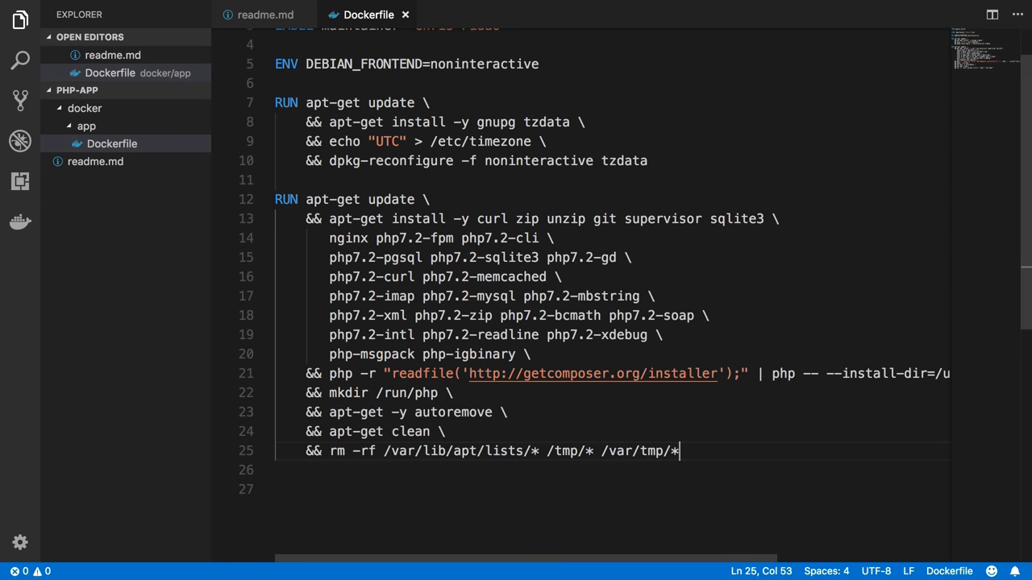
type("&& echo \"daemon off;\" >> /etc/nginx/nginx.conf")
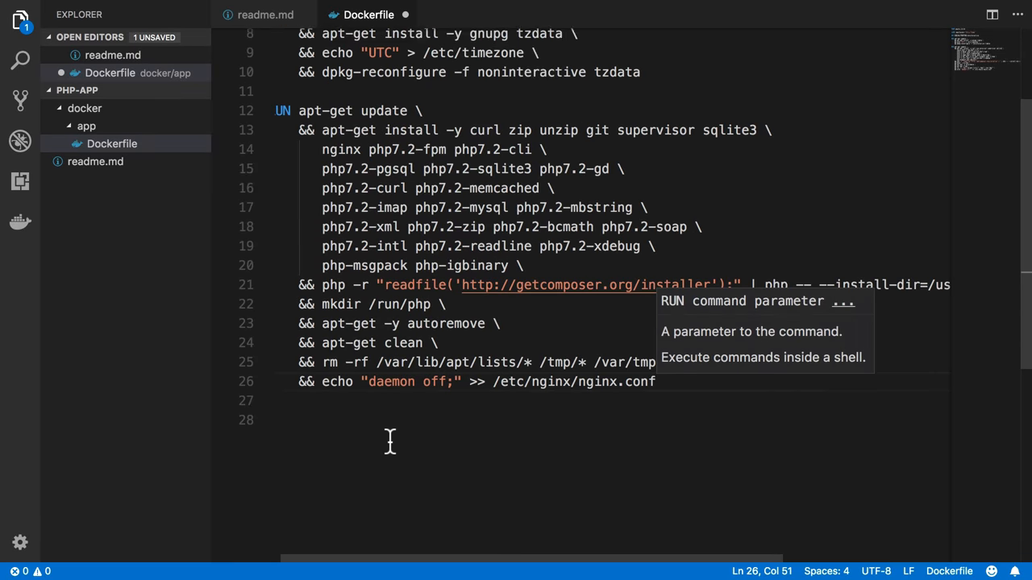
double_click(392, 357)
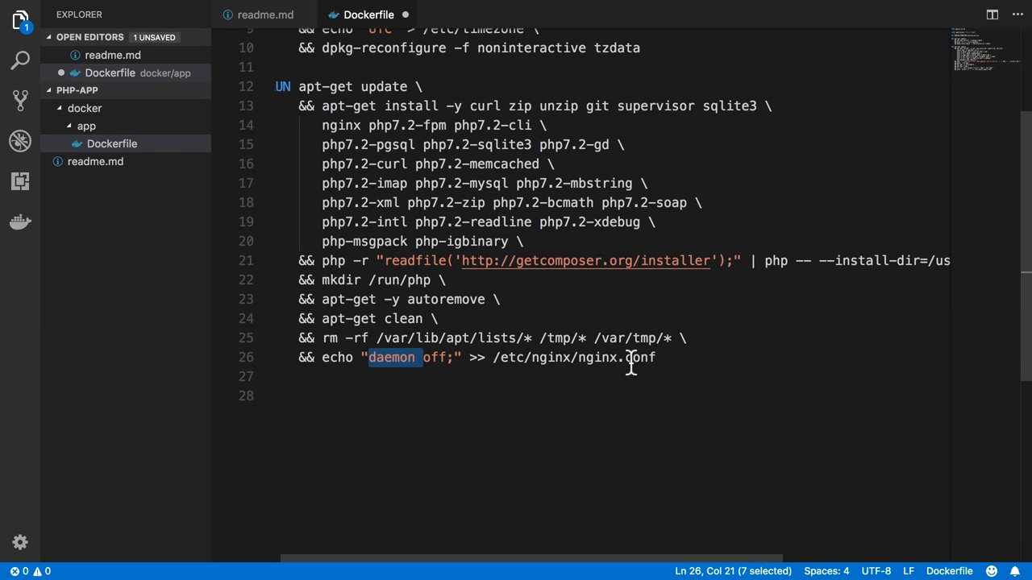
left_click(659, 357)
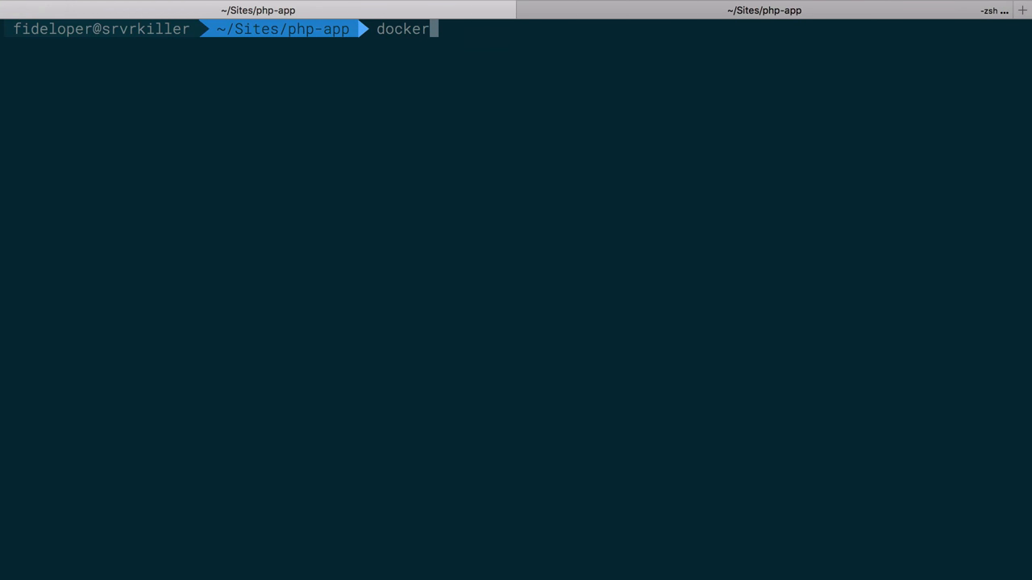
Run docker build -t shippingdocker/app:latest -f docker/app/Dockerfile docker/app and watch step 5/5 re-run.
type("build -t shippingdocker/app:latest -f docker/app/Dockerfile docker/app")
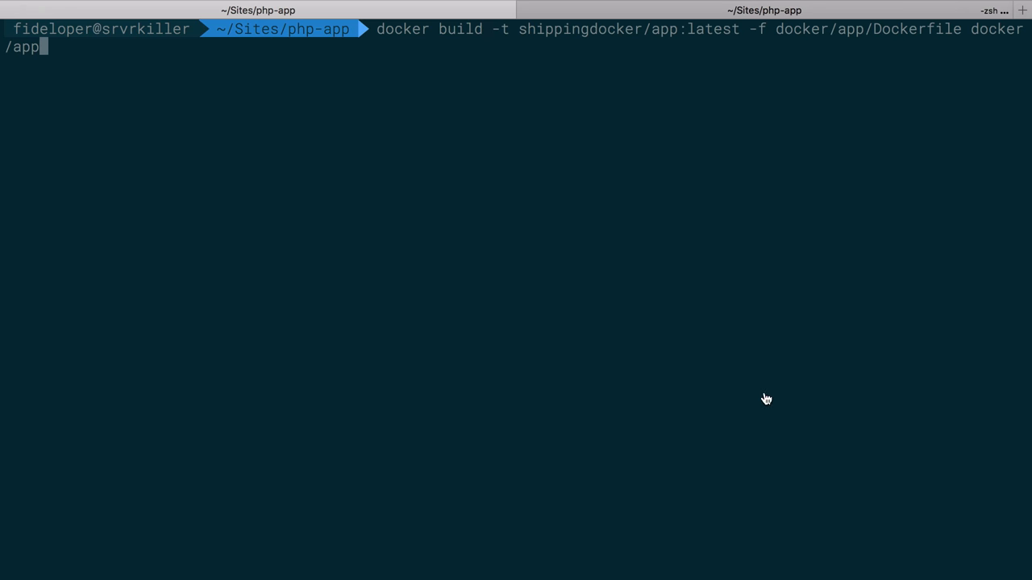
mouse_move(669, 38)
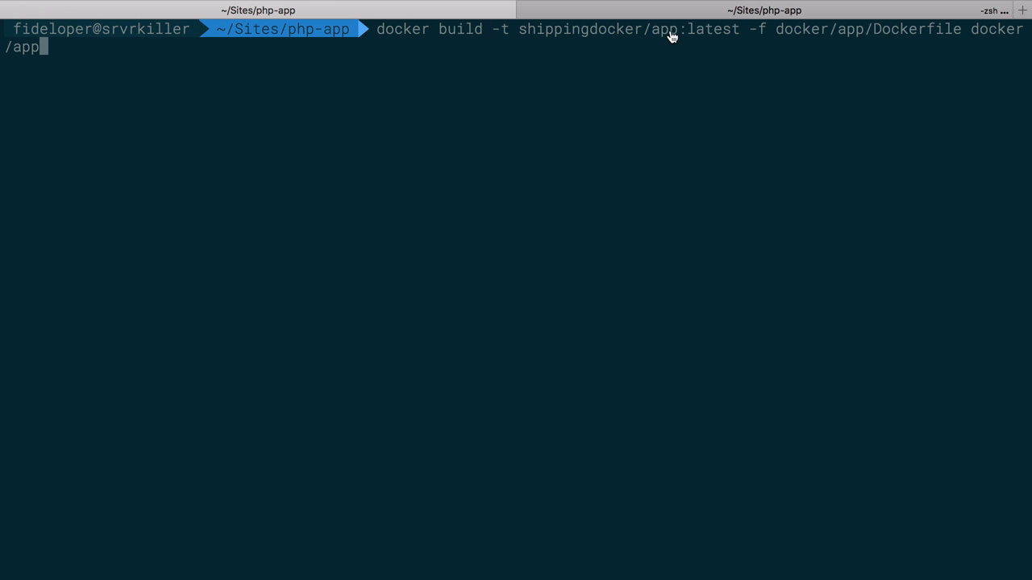
mouse_move(828, 38)
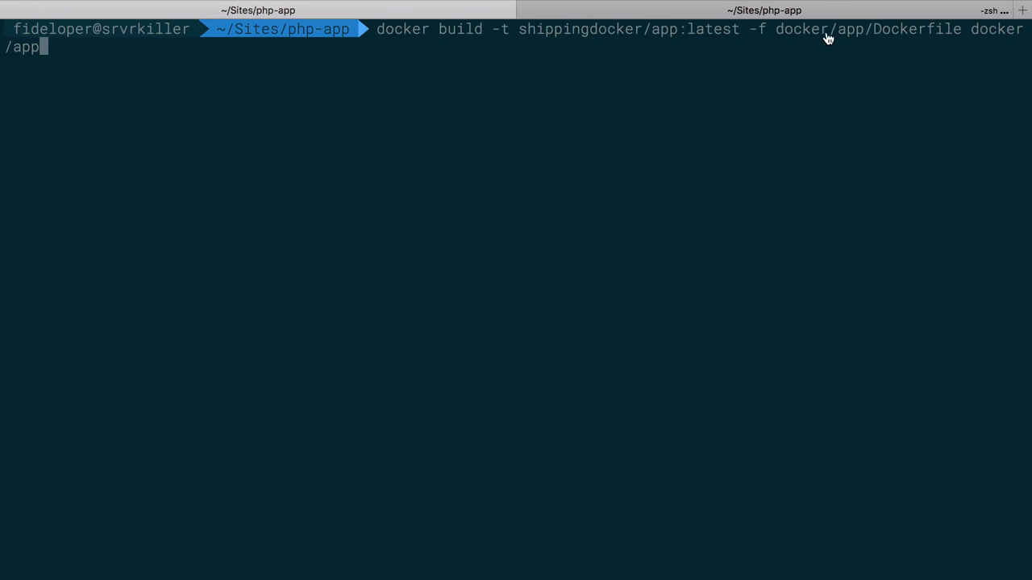
mouse_move(699, 68)
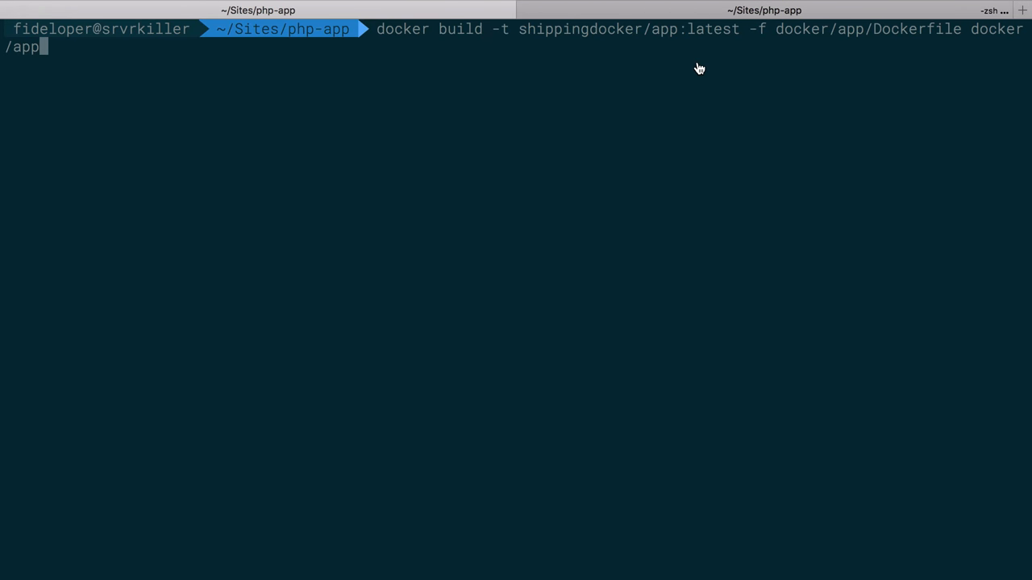
key("Enter")
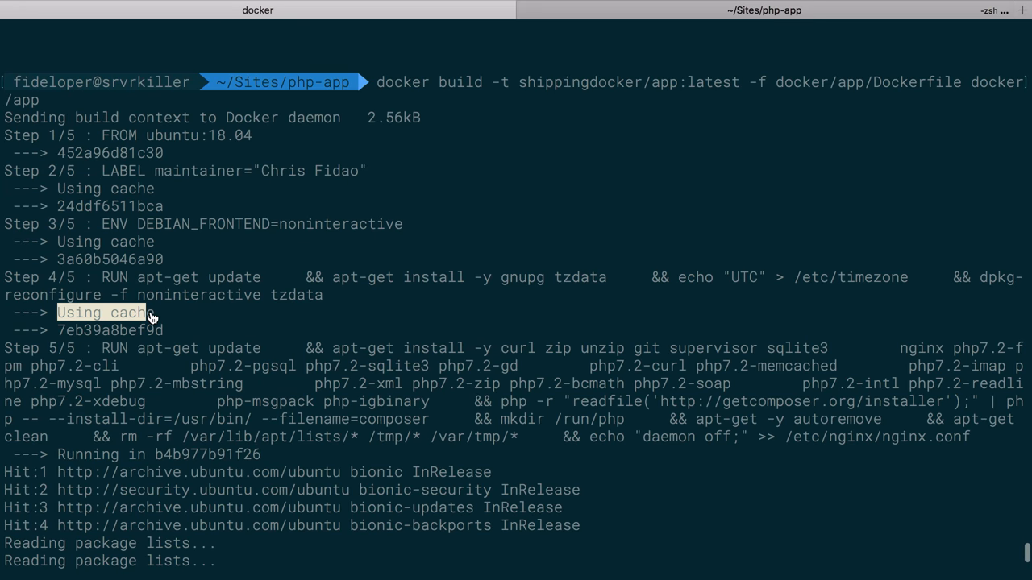
mouse_move(178, 332)
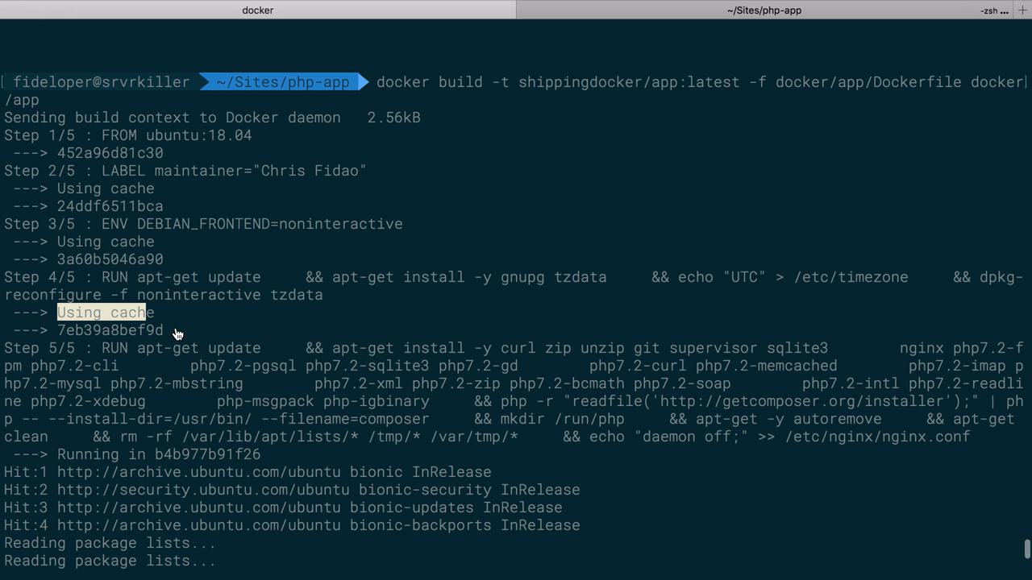
scroll("down", 3)
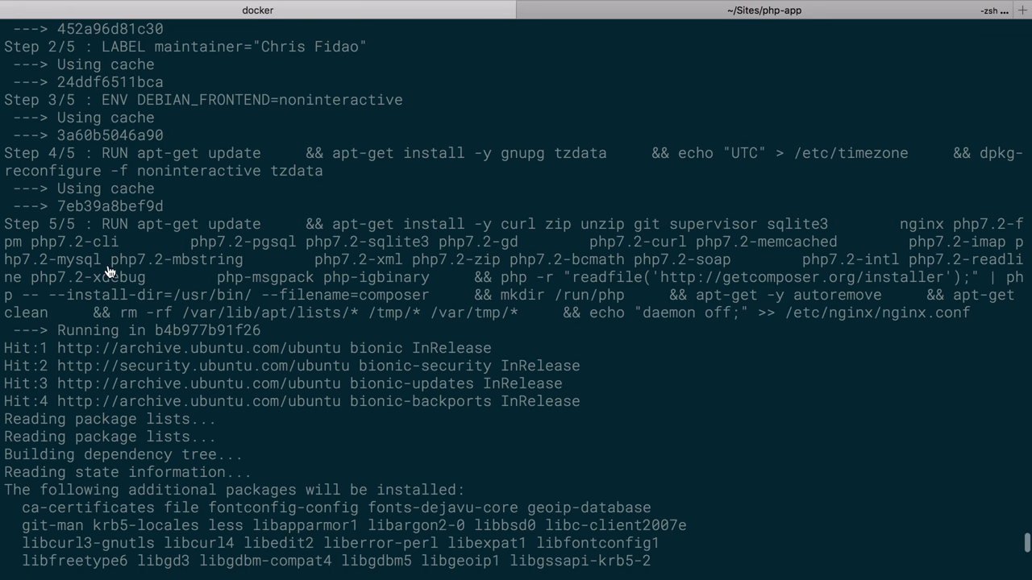
double_click(113, 223)
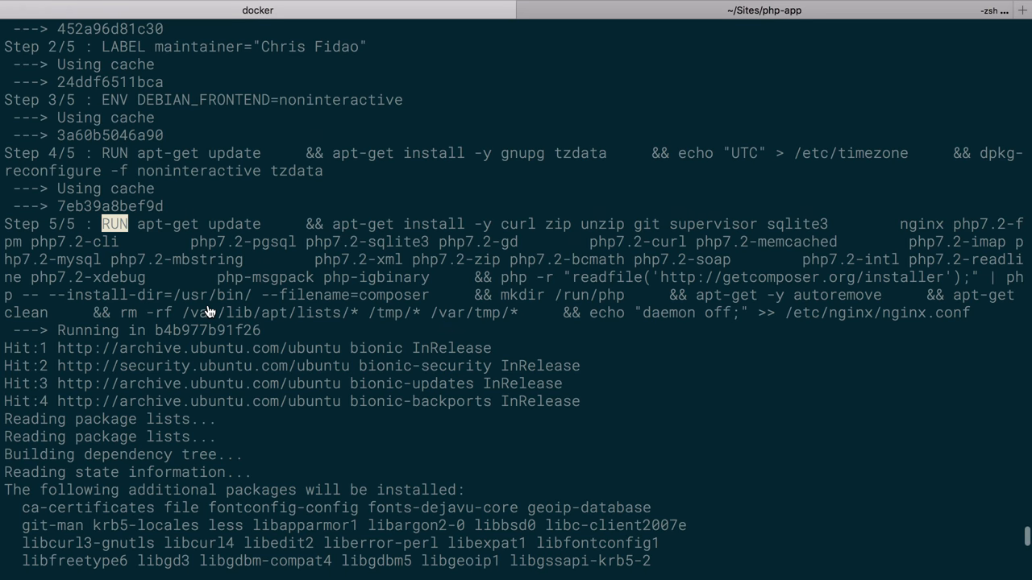
scroll("down", 3)
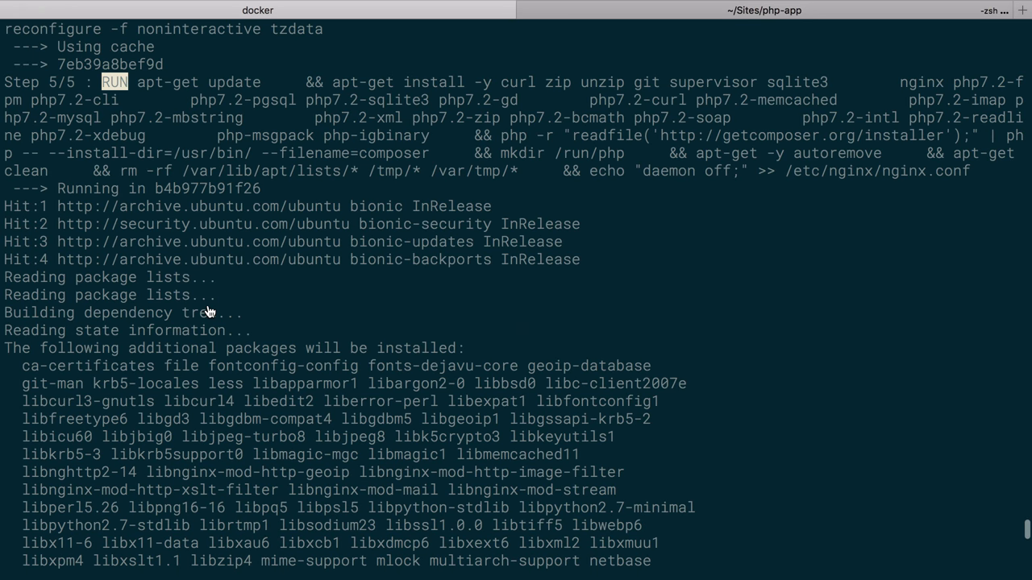
mouse_move(318, 330)
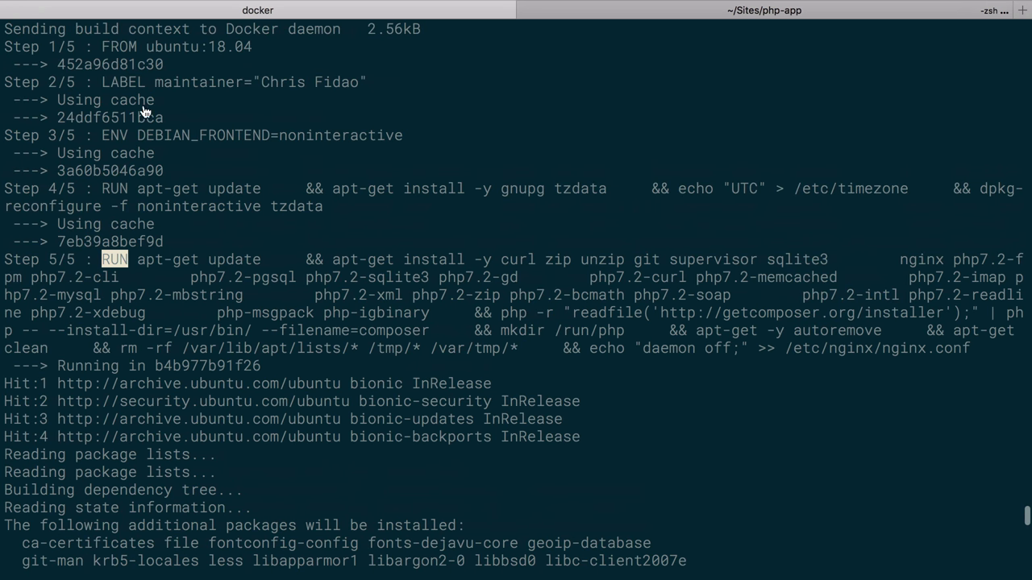
mouse_move(238, 225)
type("docker image ls")
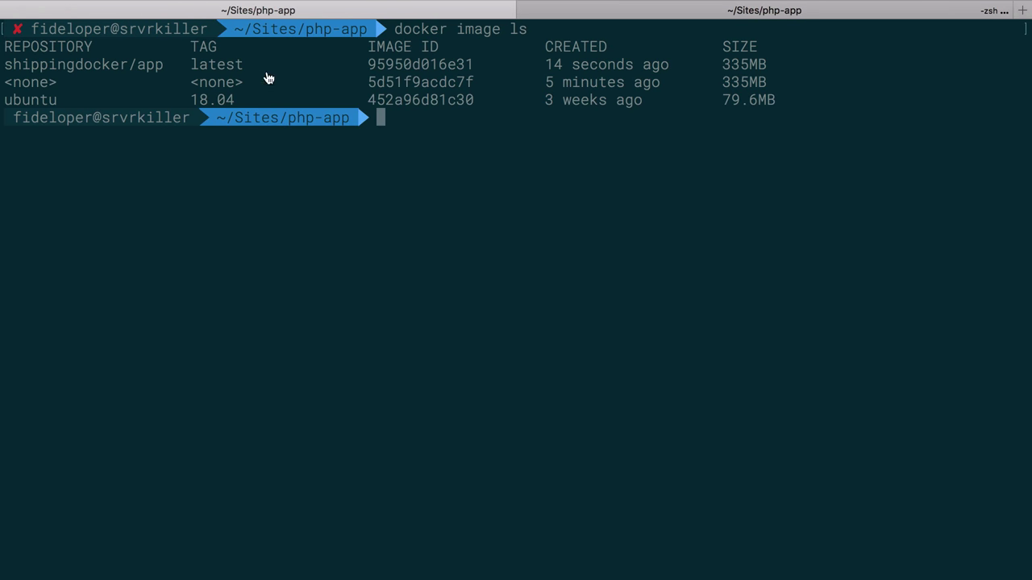
Test nginx in an interactive shippingdocker/app:latest container, exit, then start a detached nginx container.
double_click(422, 82)
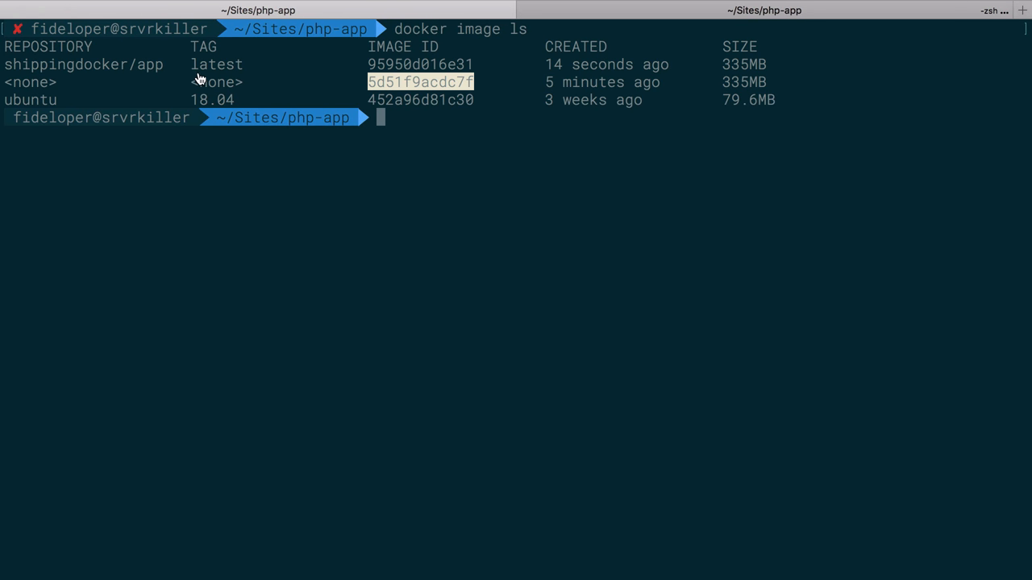
mouse_move(8, 66)
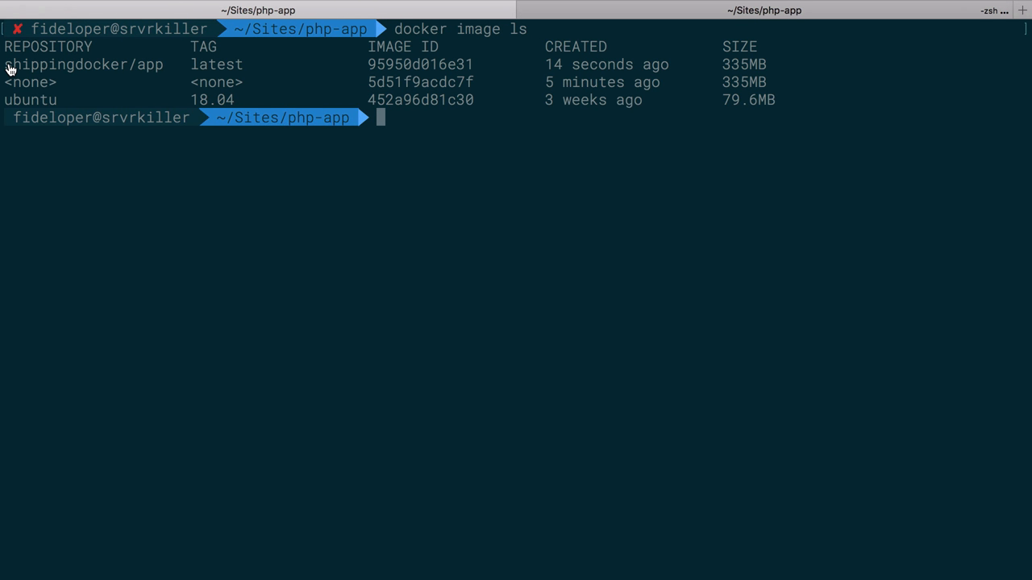
type("docker run")
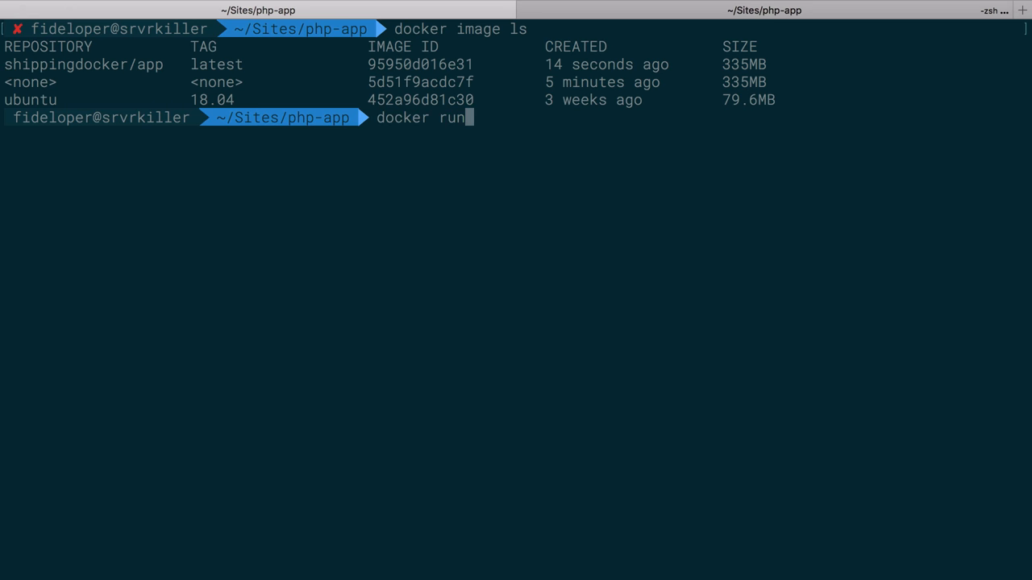
type("-it --rm shippingdocker/app:latest bash")
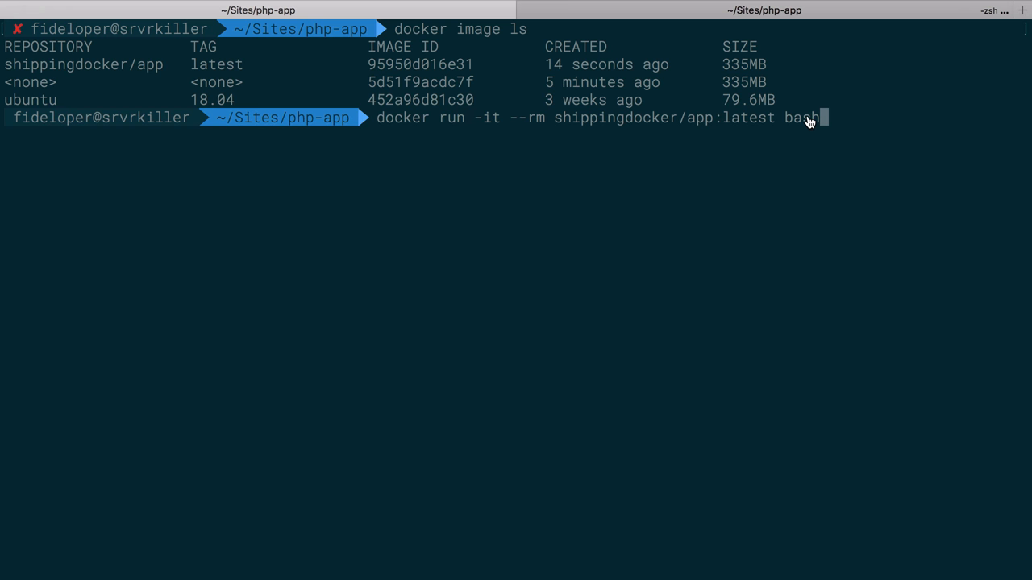
type("nginx")
type("exi")
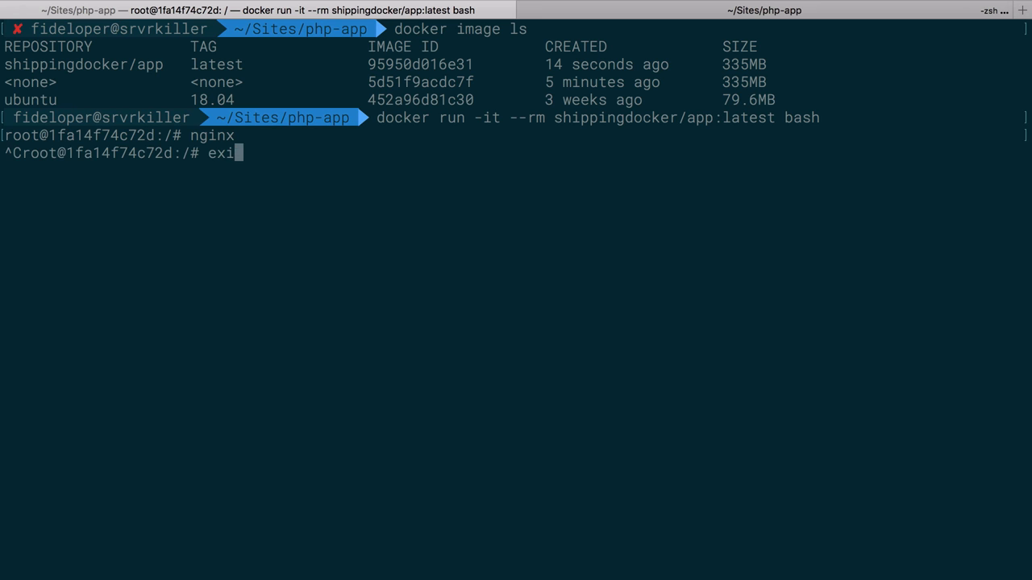
key("Enter")
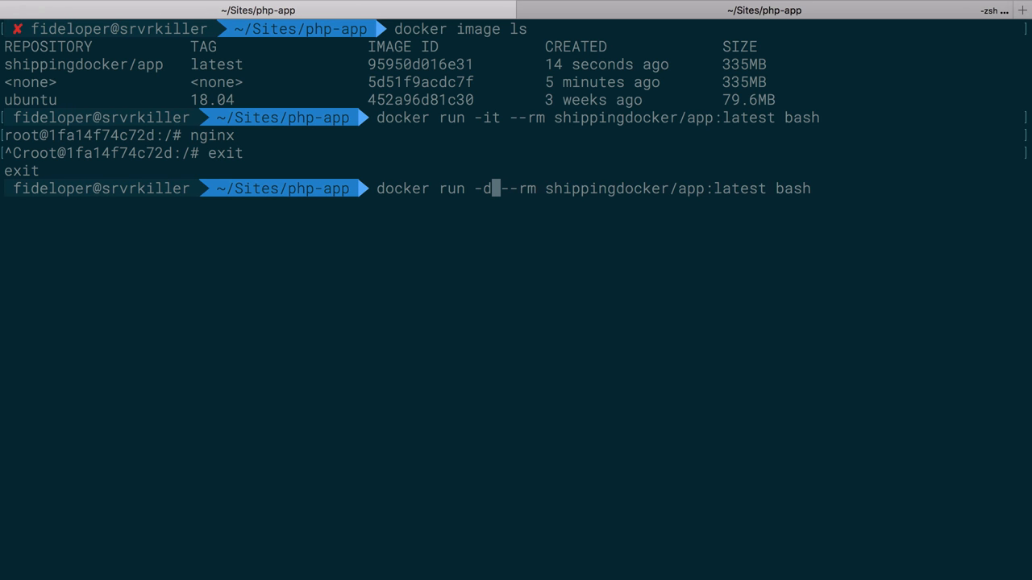
mouse_move(500, 204)
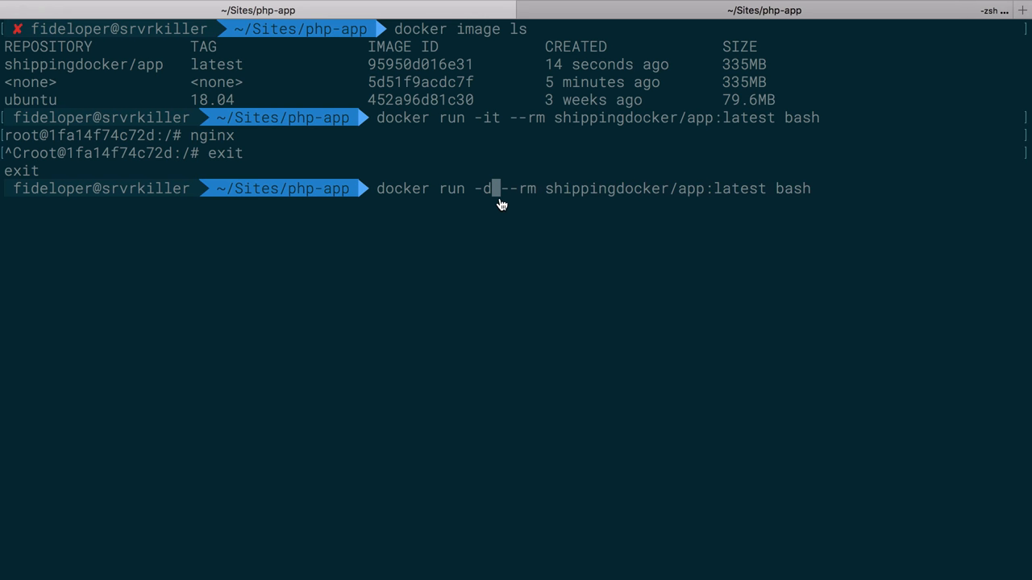
type("nginx")
type("docker ps")
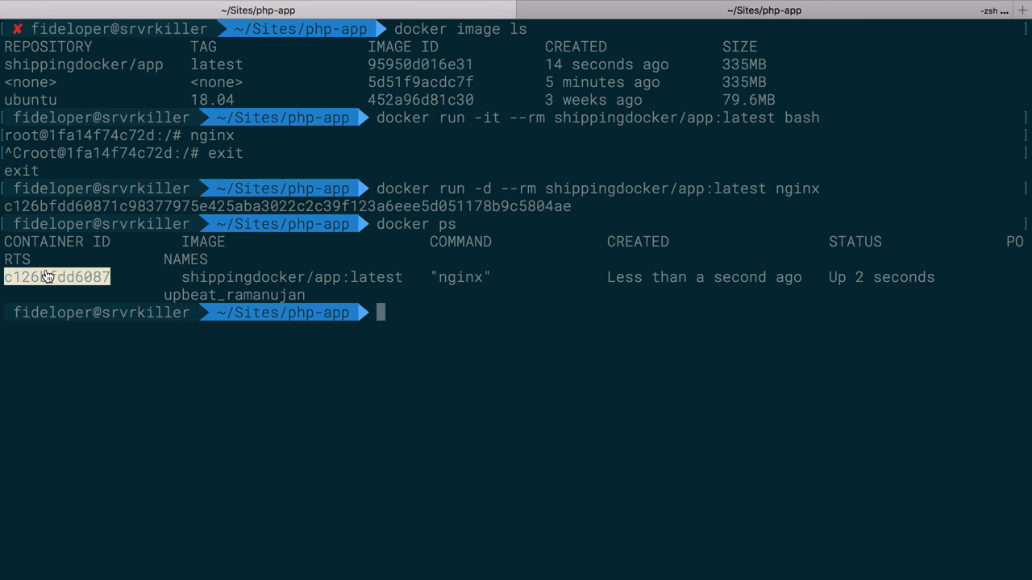
mouse_move(368, 311)
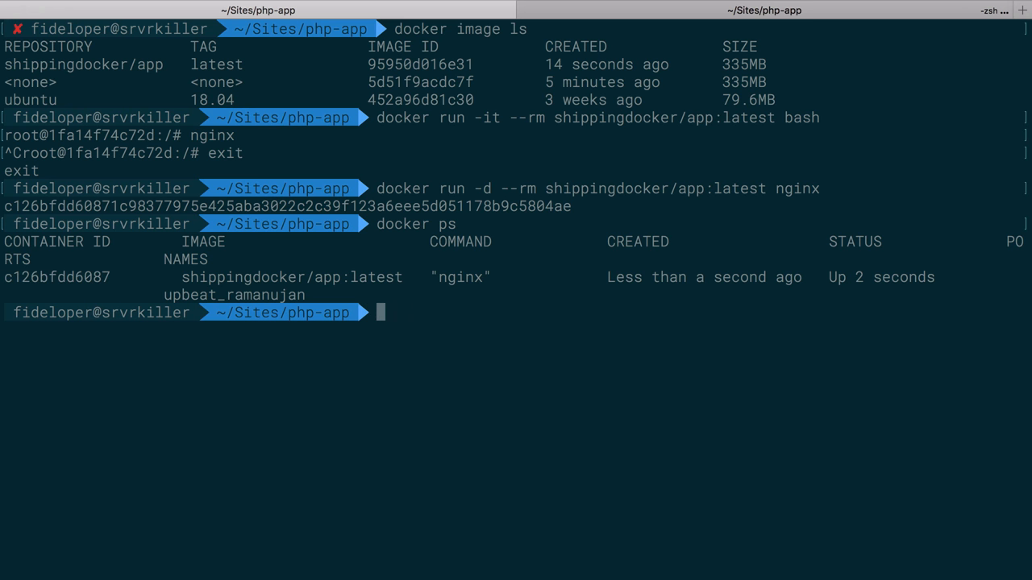
mouse_move(523, 244)
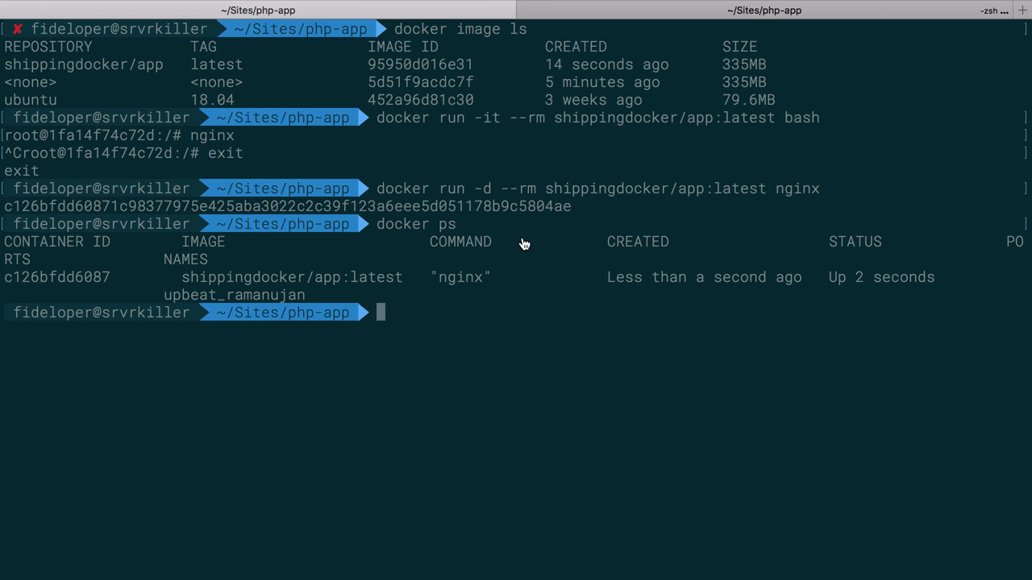